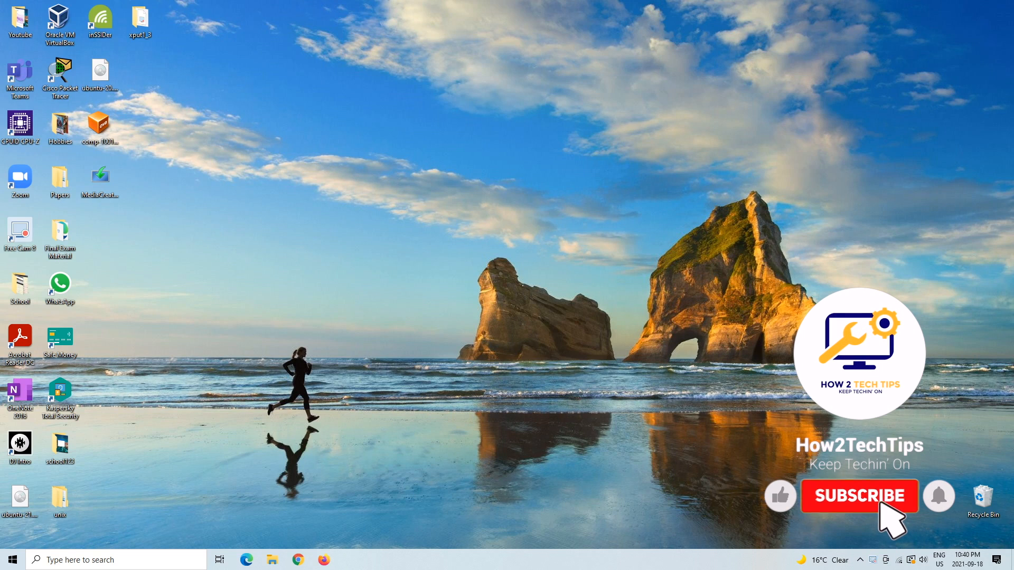
- Launch Mozilla Firefox from the taskbar
left_click(859, 496)
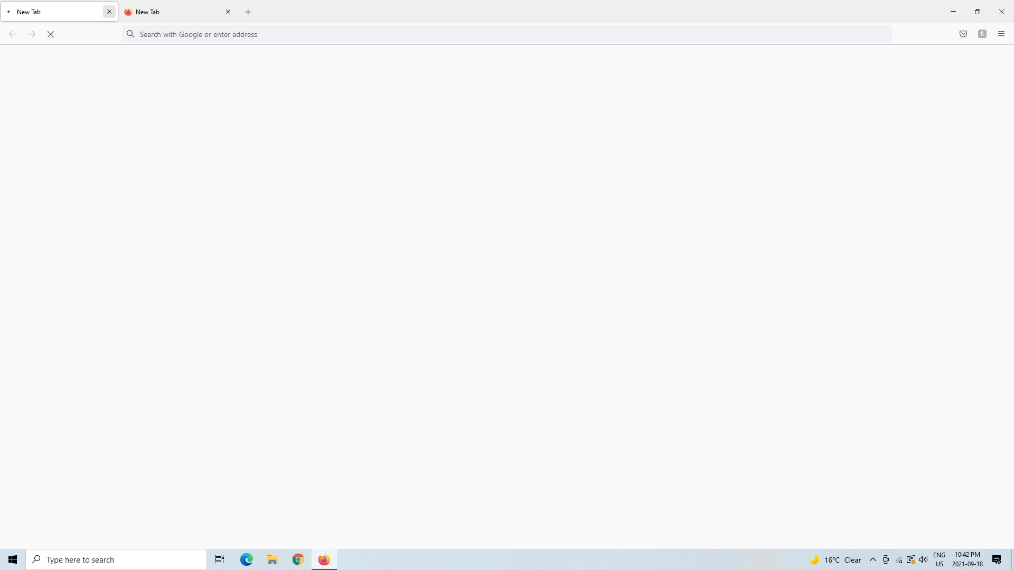
left_click(109, 11)
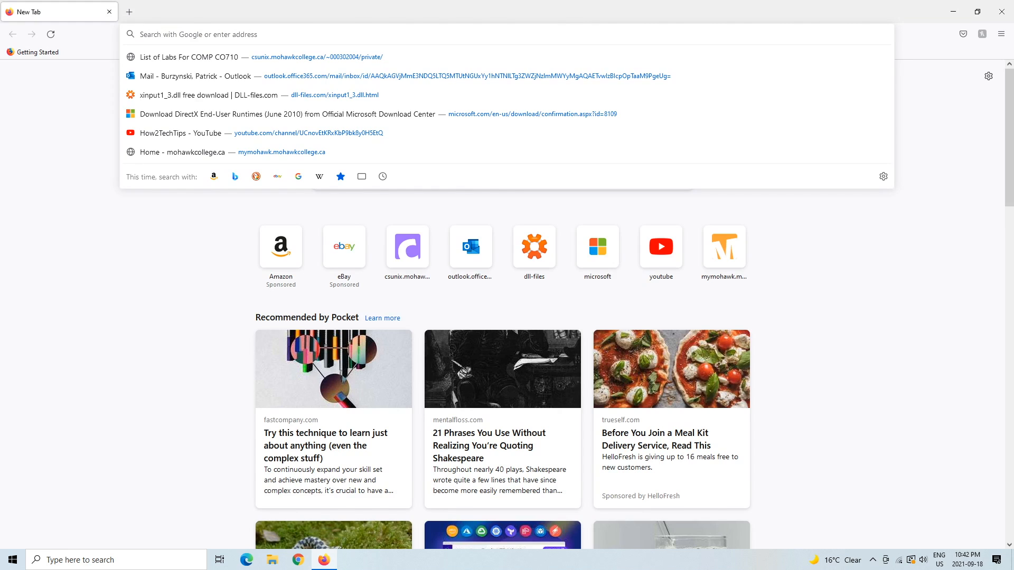
type("https://")
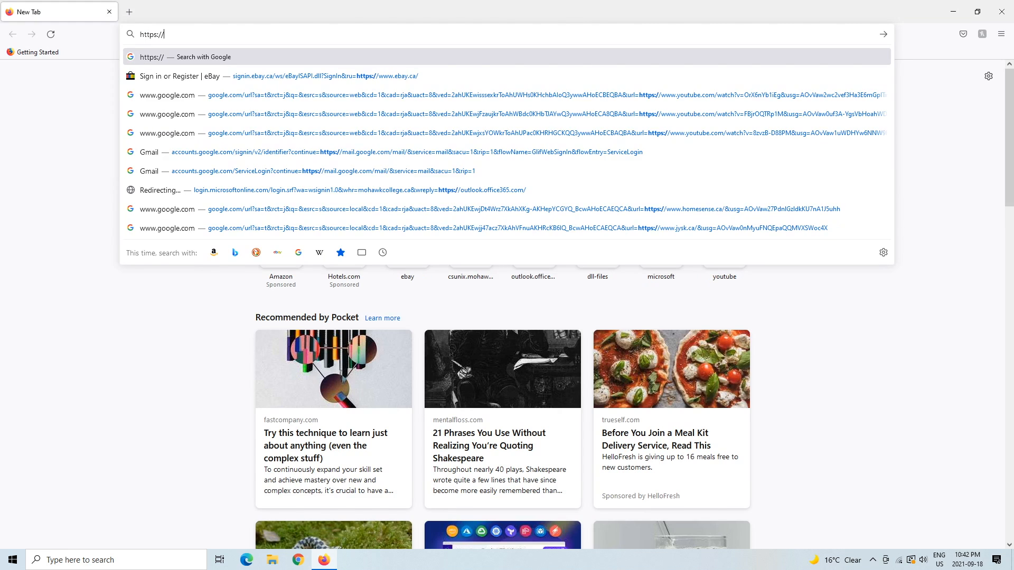
type("ww.")
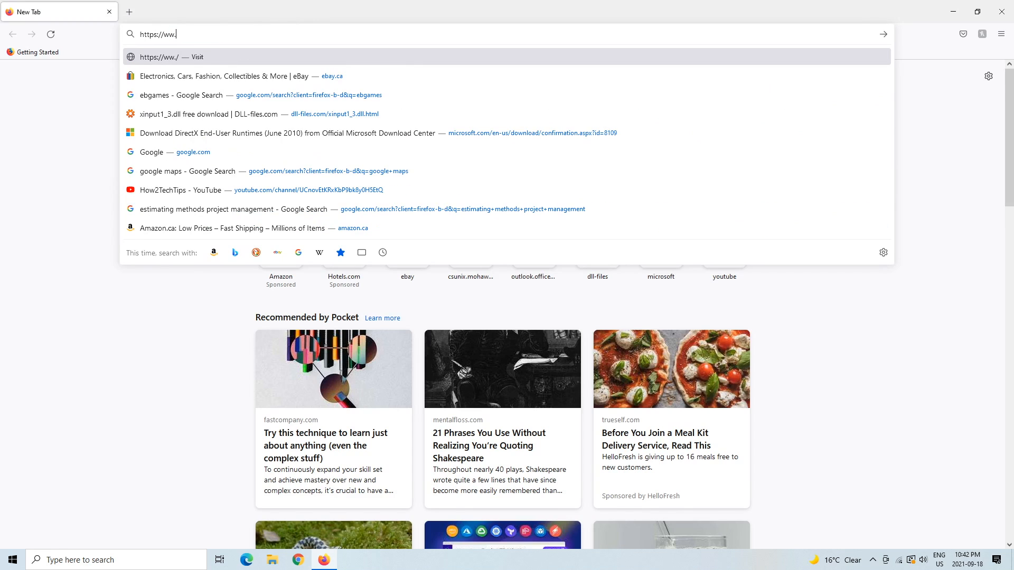
type("youtube.com")
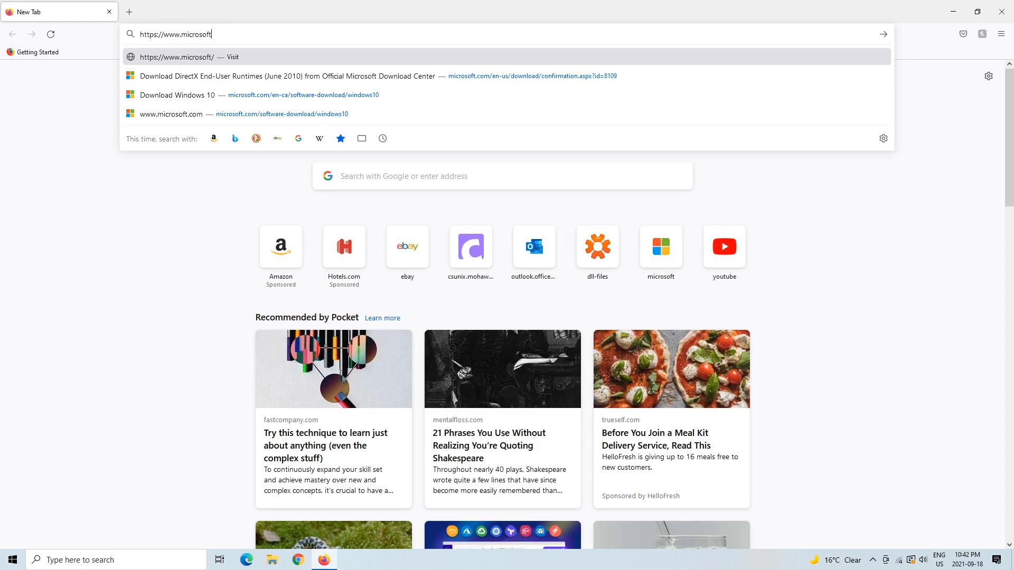
type("c")
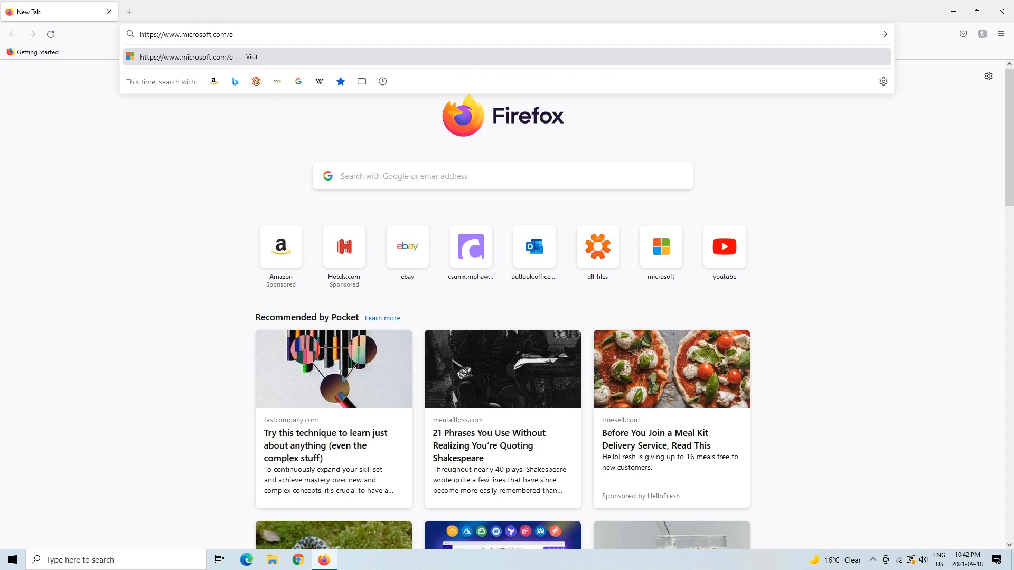
type("n-us/")
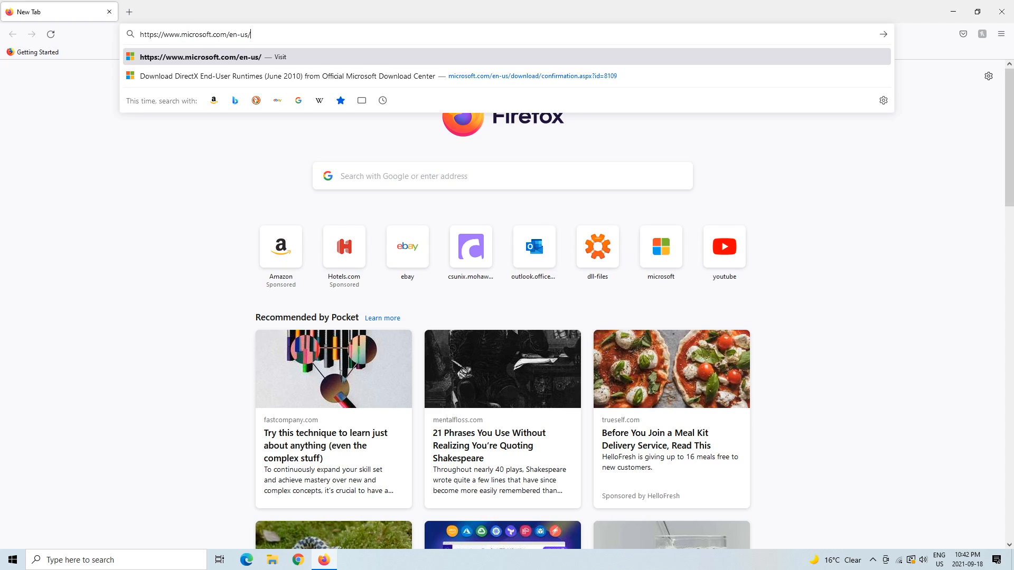
type("download/d")
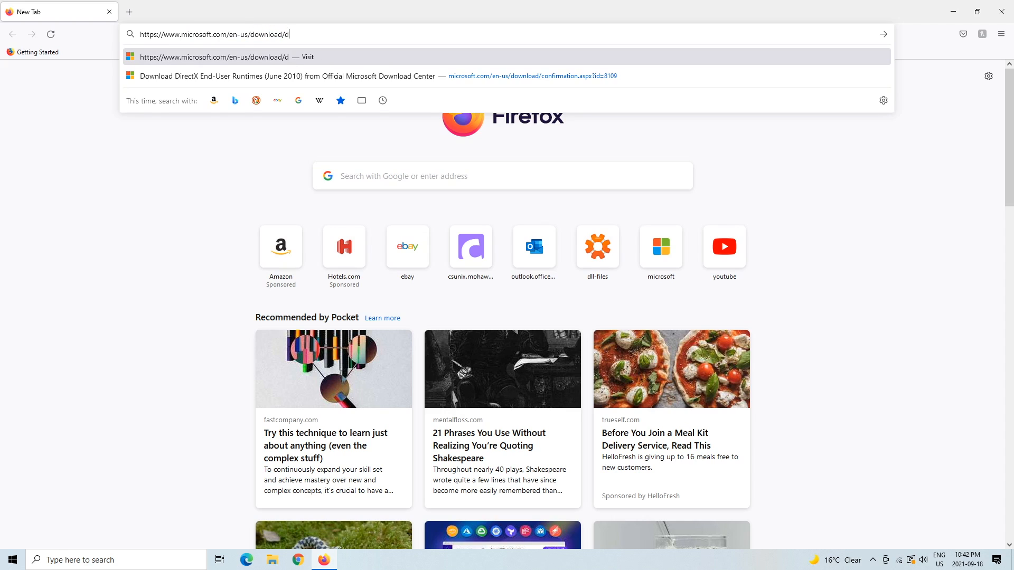
type("etails")
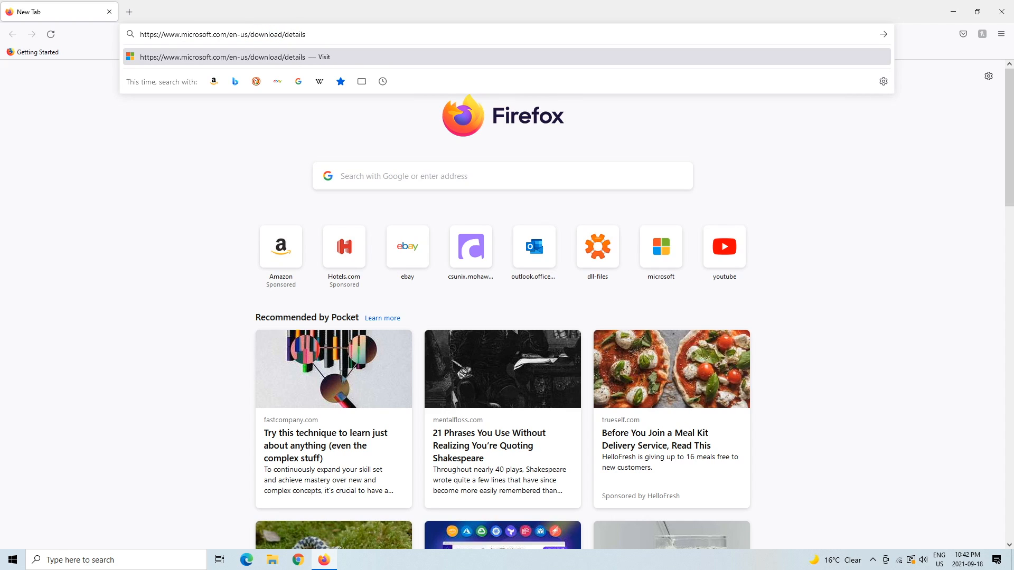
type(".aspx")
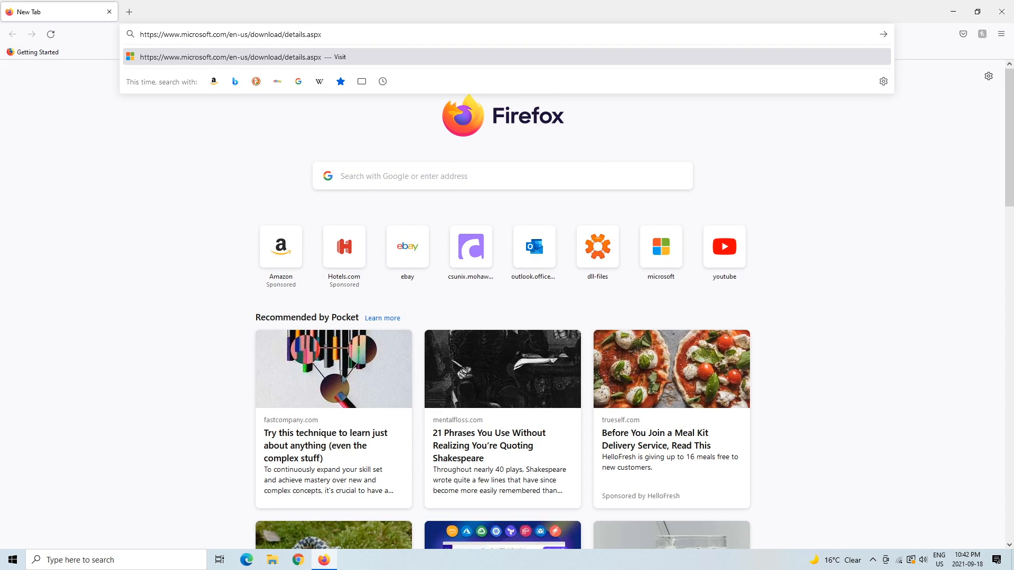
type("?id")
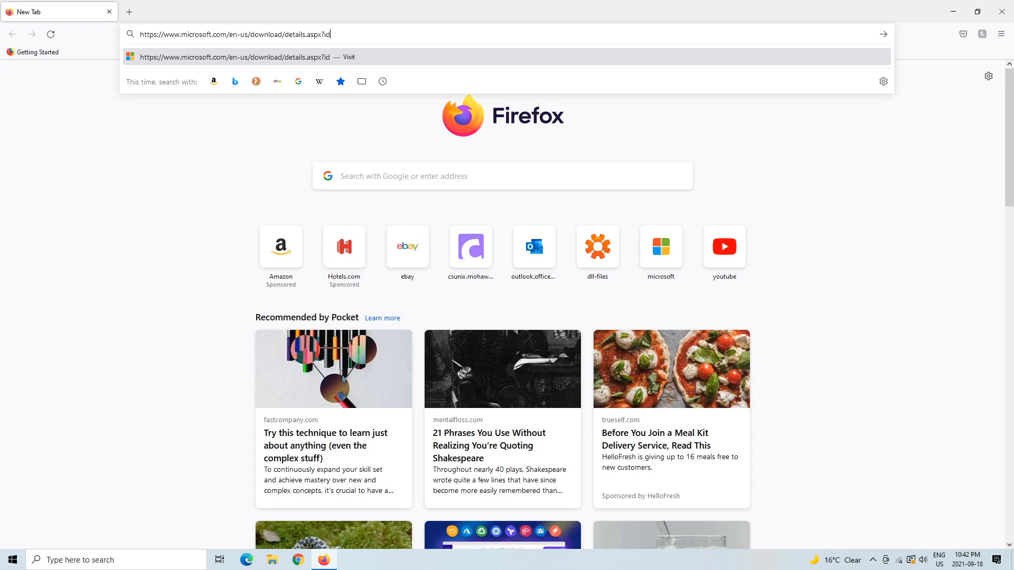
type("4")
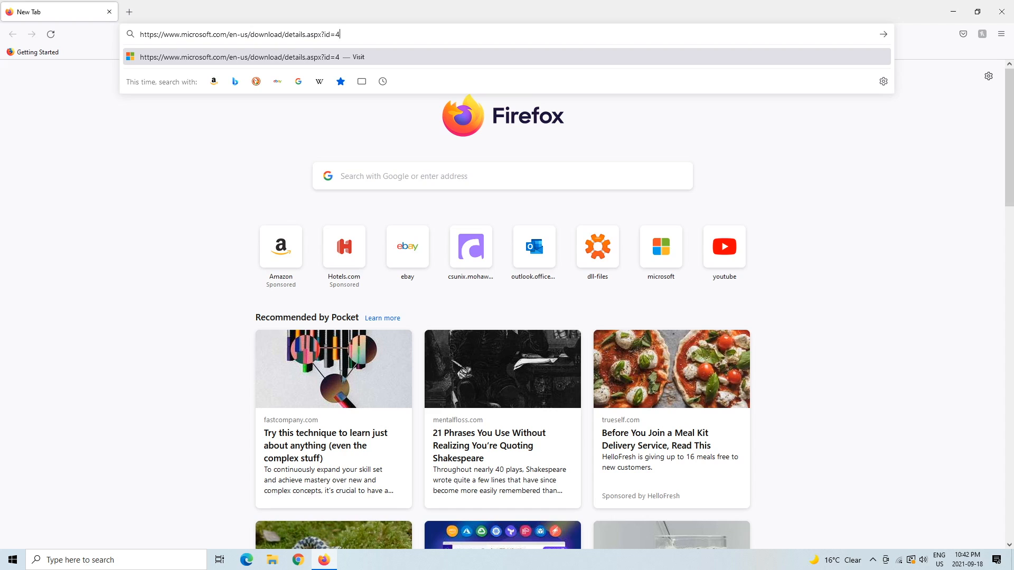
type("0784")
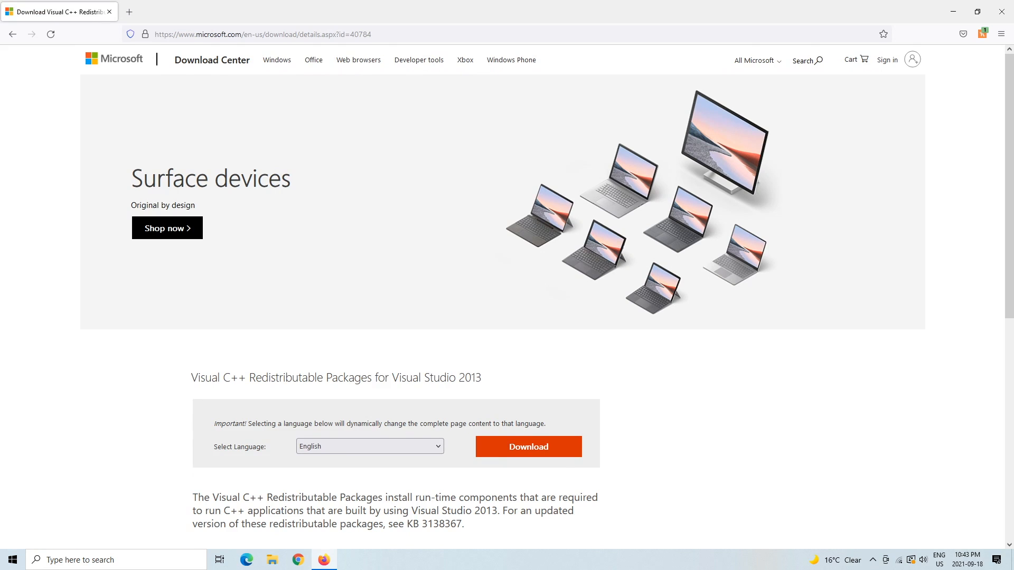
- Expand the Details section to show the vcredist_arm, x64 and x86 files and sizes
double_click(233, 378)
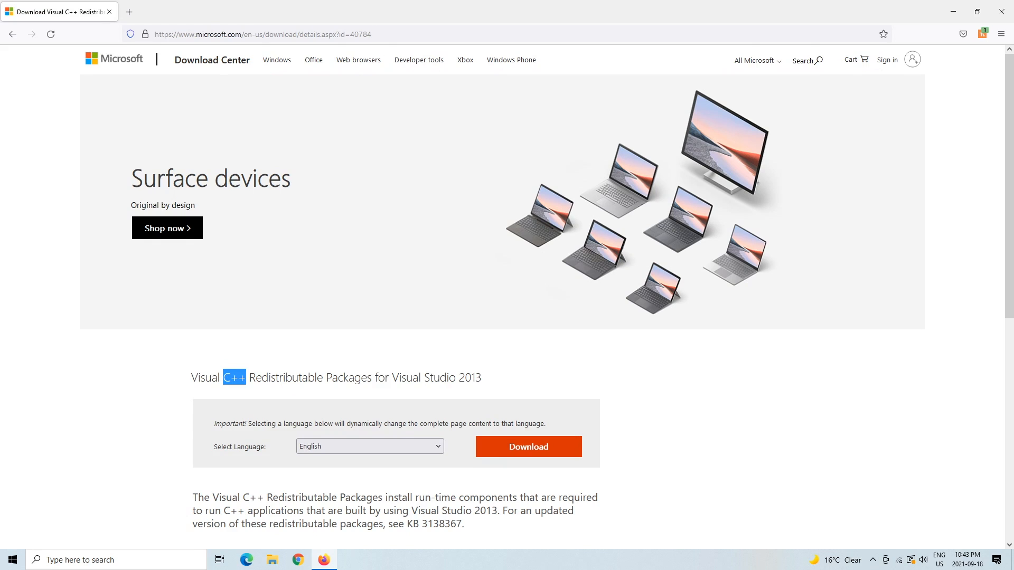
double_click(278, 377)
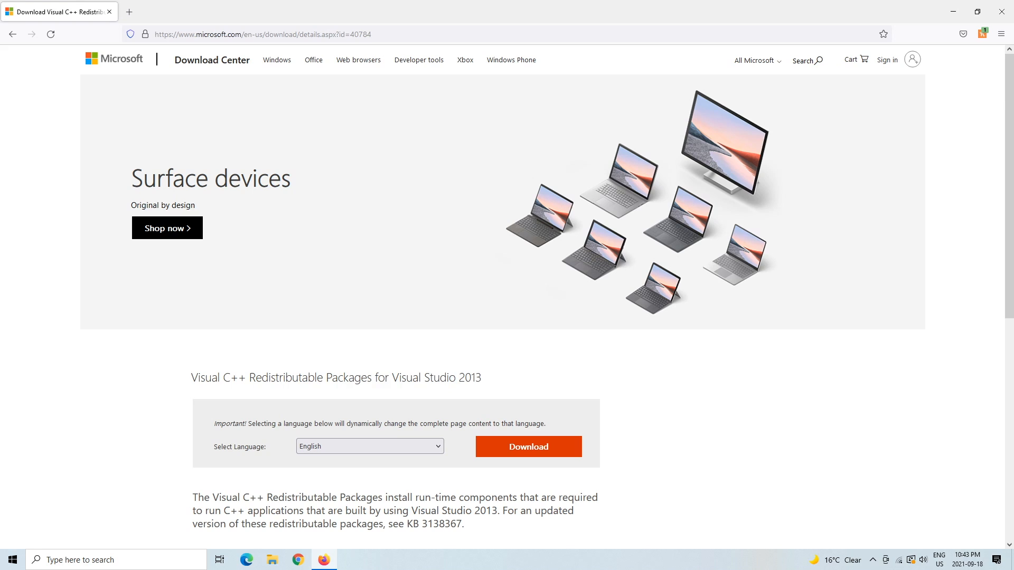
scroll("down", 3)
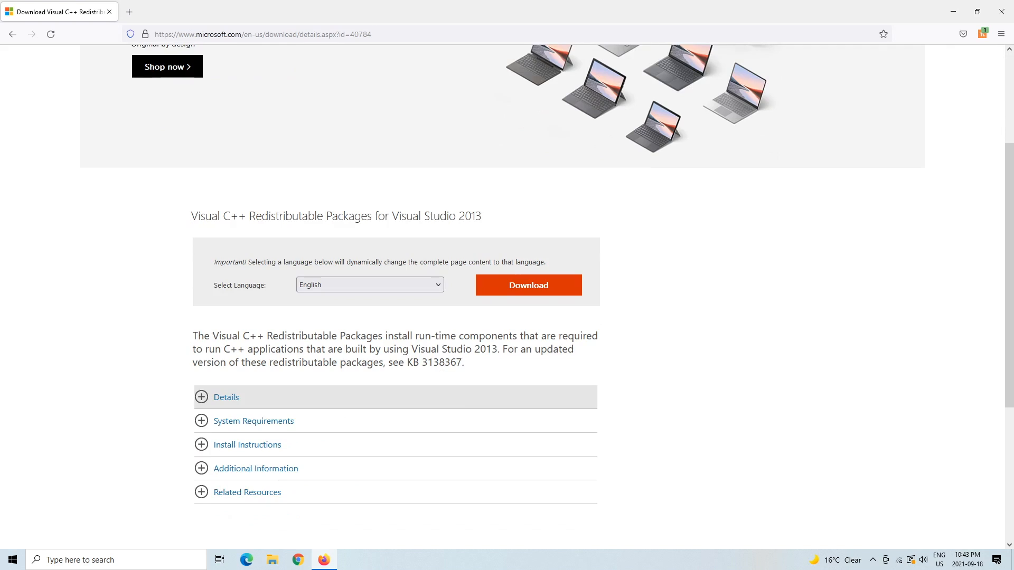
scroll("down", 3)
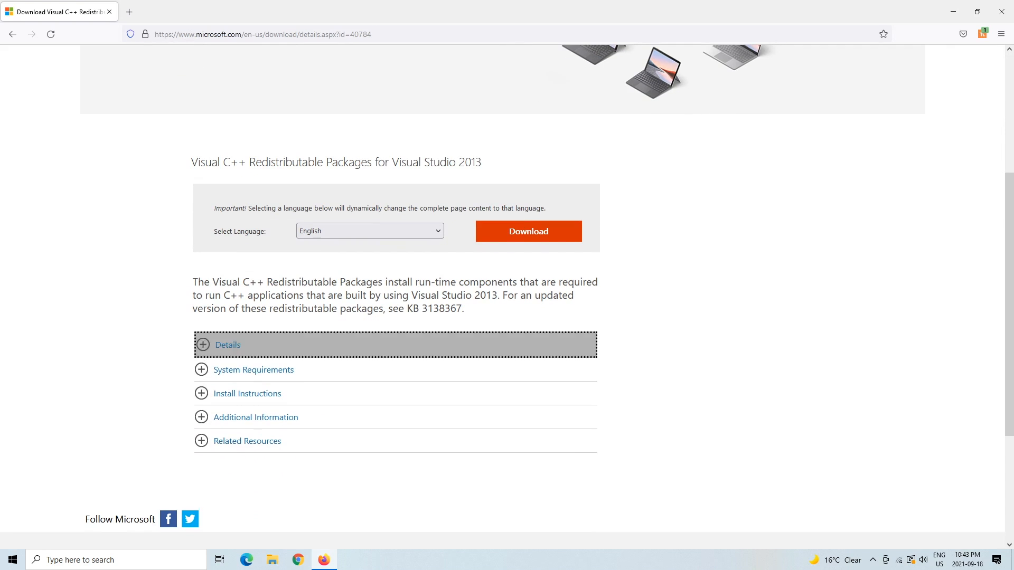
left_click(227, 344)
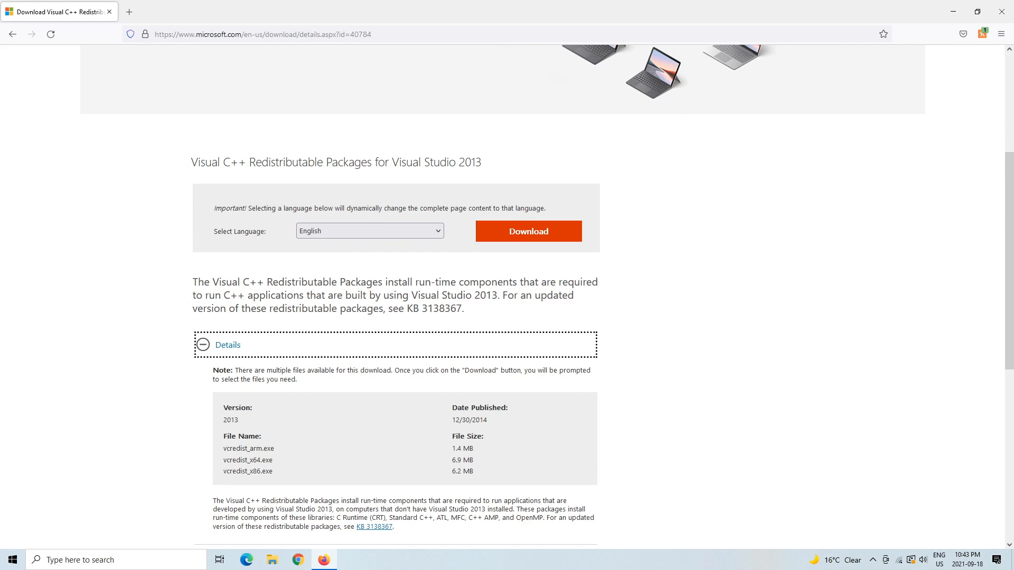
scroll("down", 3)
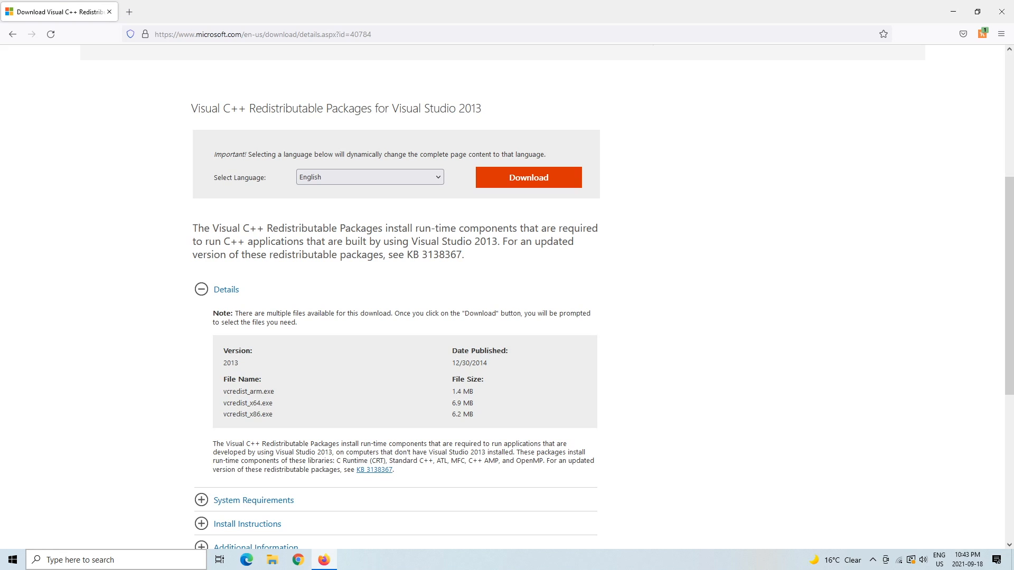
left_click(116, 559)
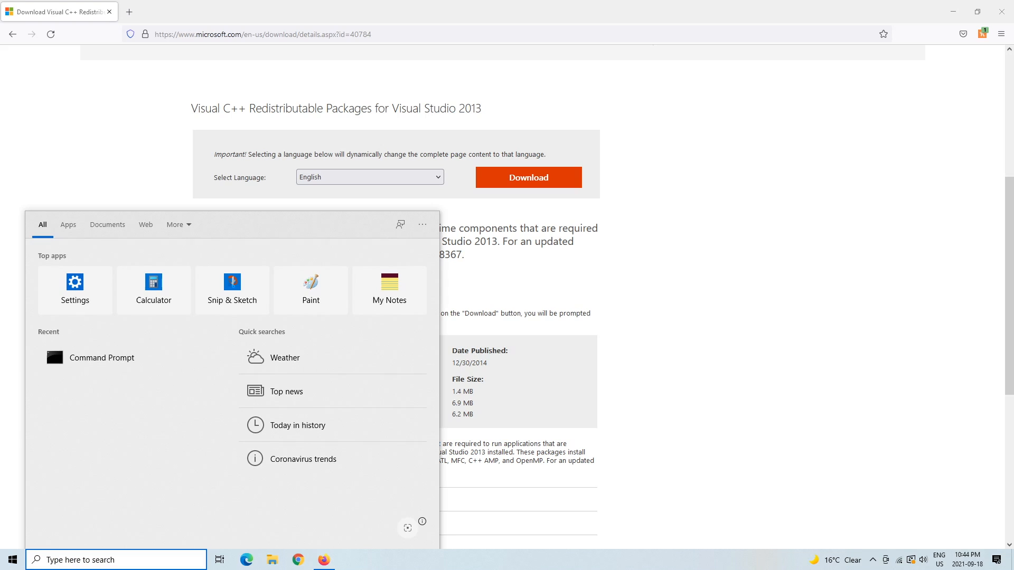
type("c")
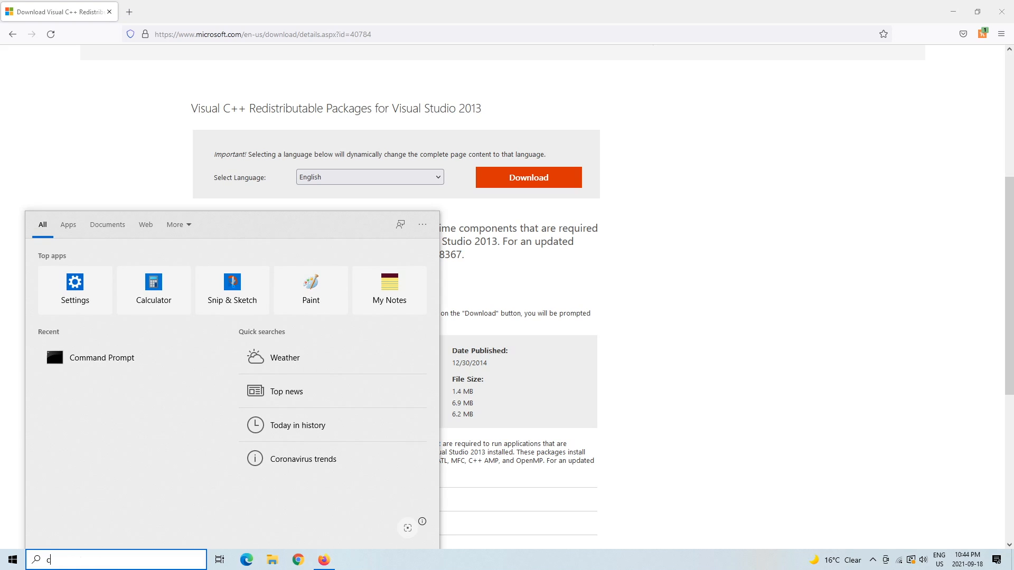
type("md")
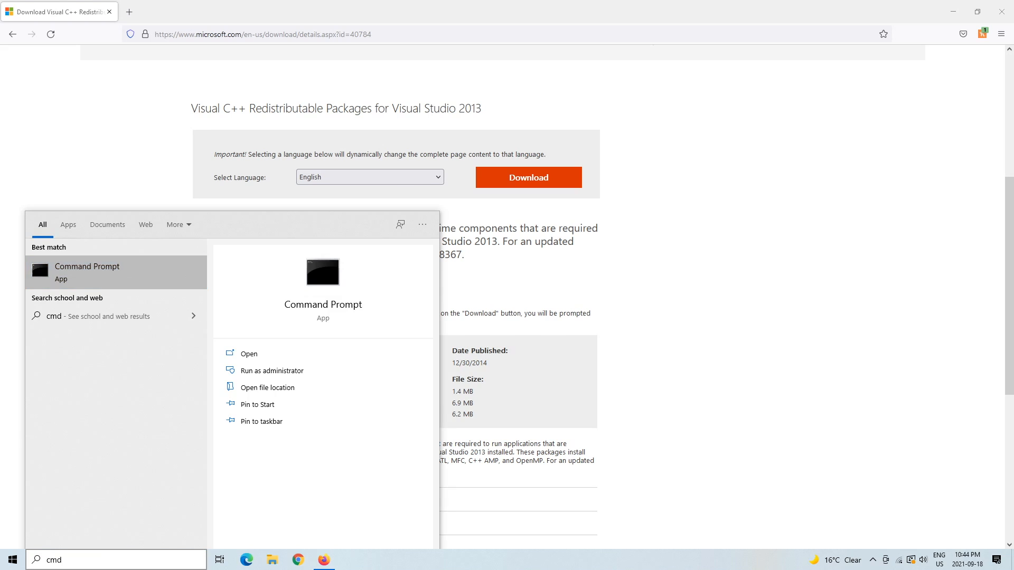
left_click(280, 370)
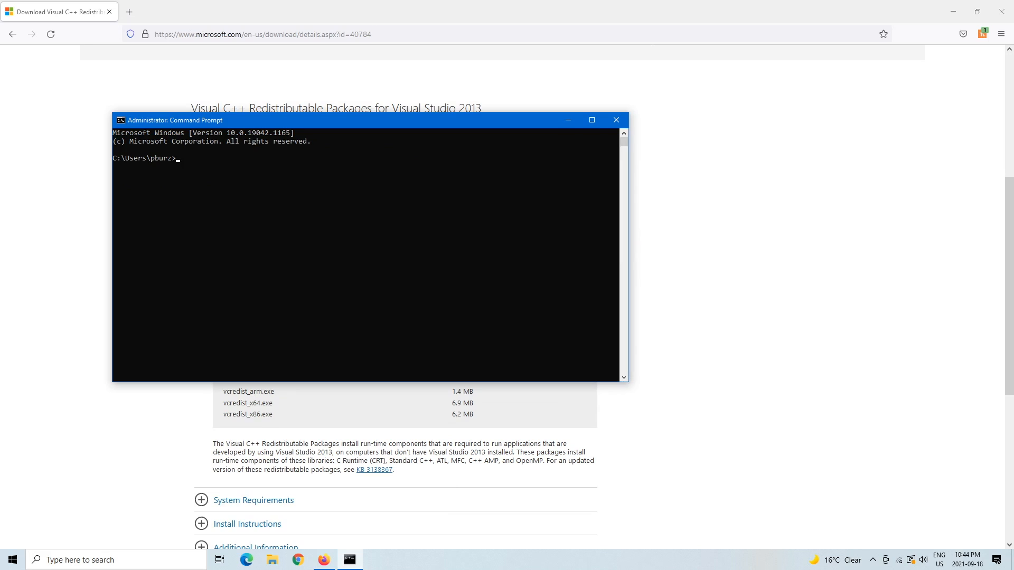
type("systeminfo")
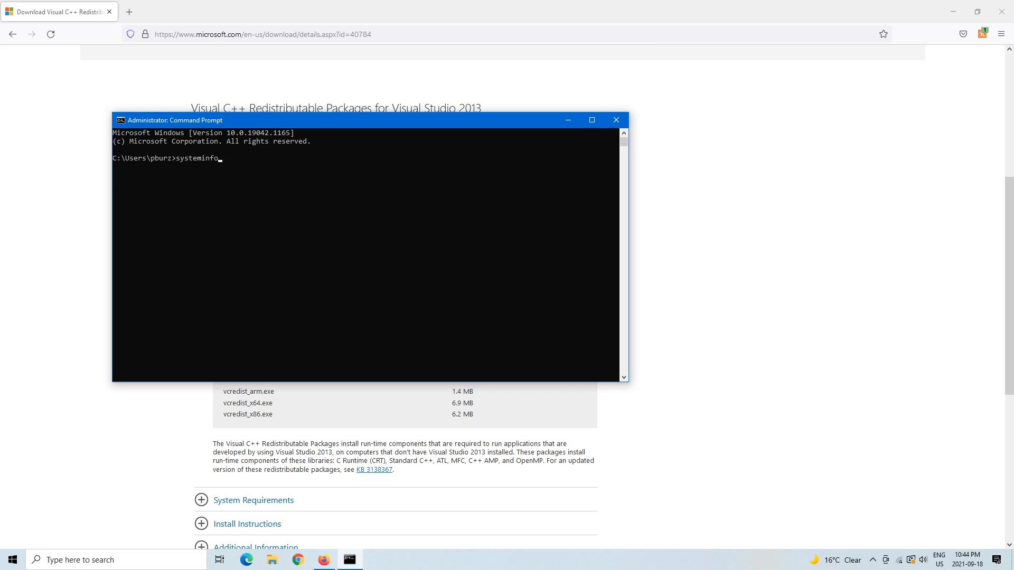
mouse_move(615, 120)
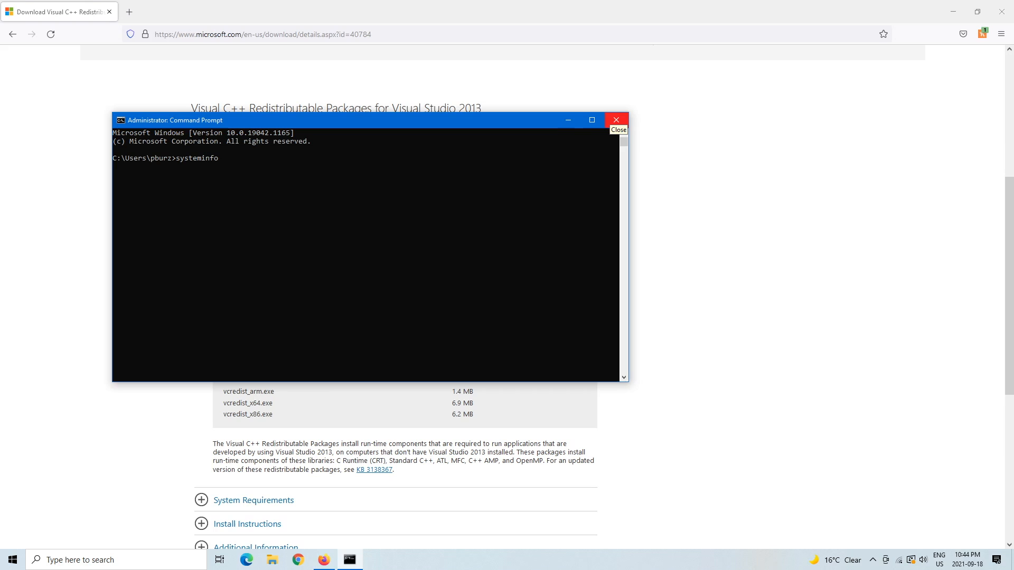
mouse_move(591, 120)
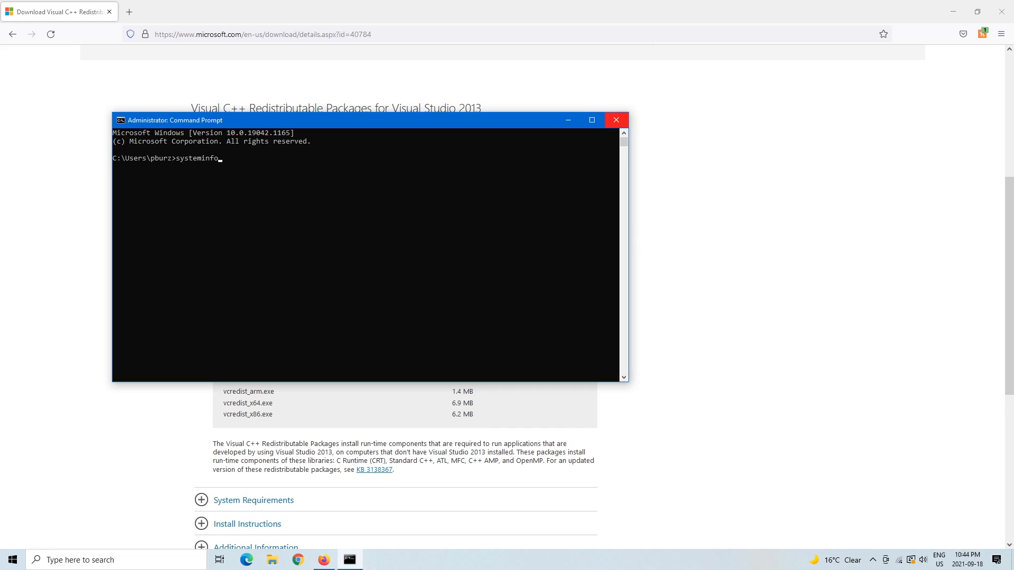
left_click(615, 120)
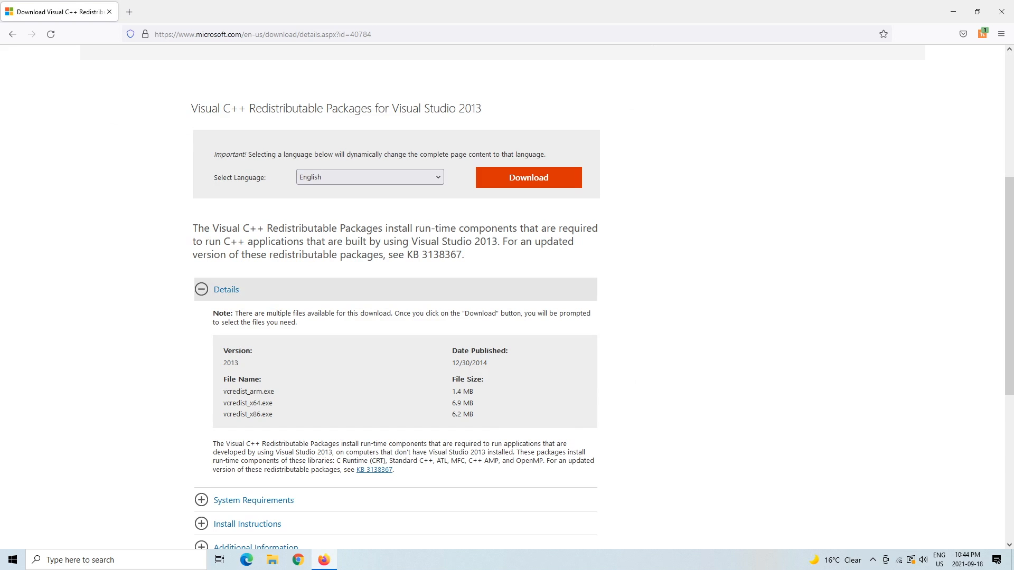
- Expand and collapse Install Instructions, then open the file chooser
left_click(253, 500)
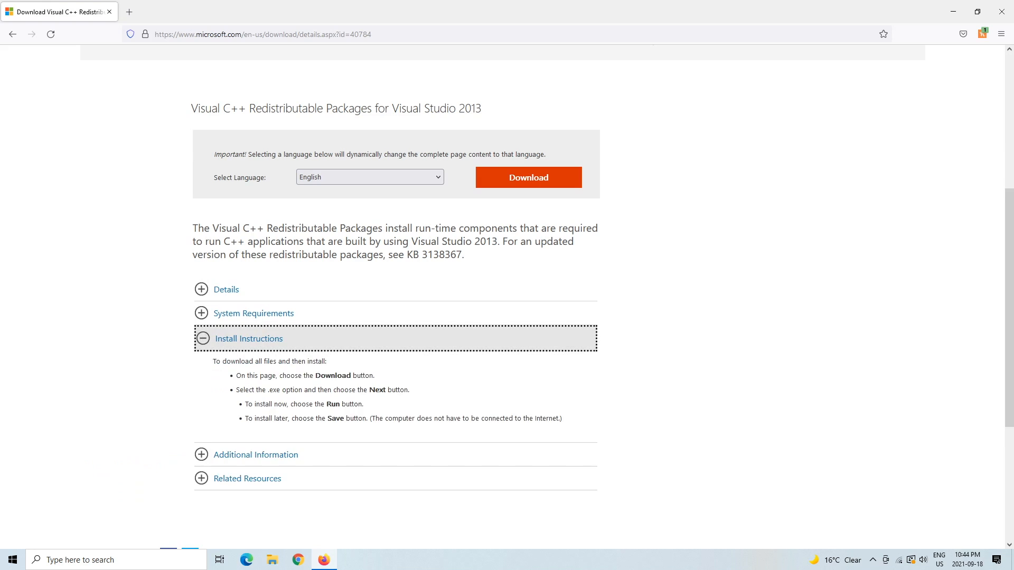
left_click(248, 338)
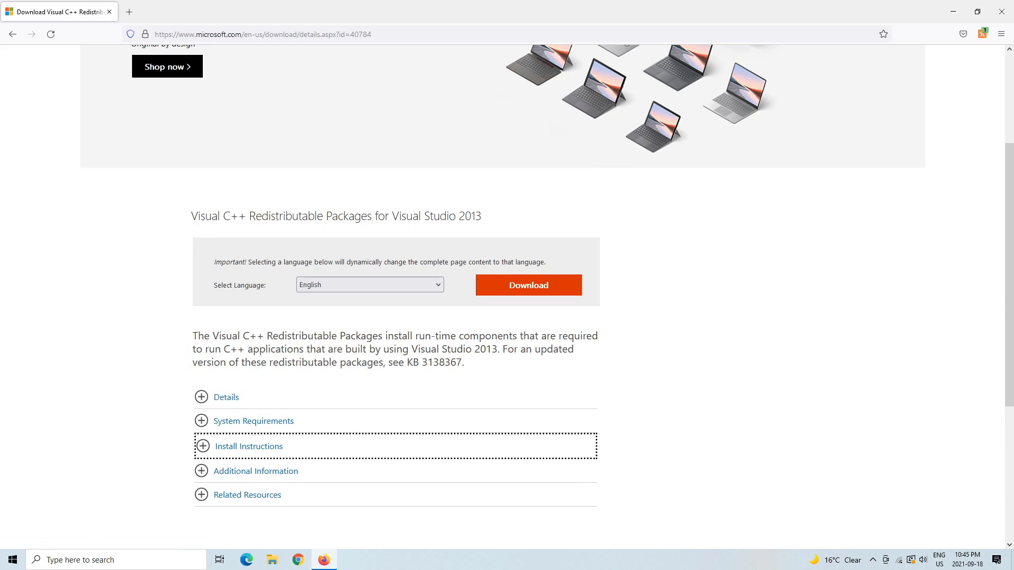
left_click(528, 285)
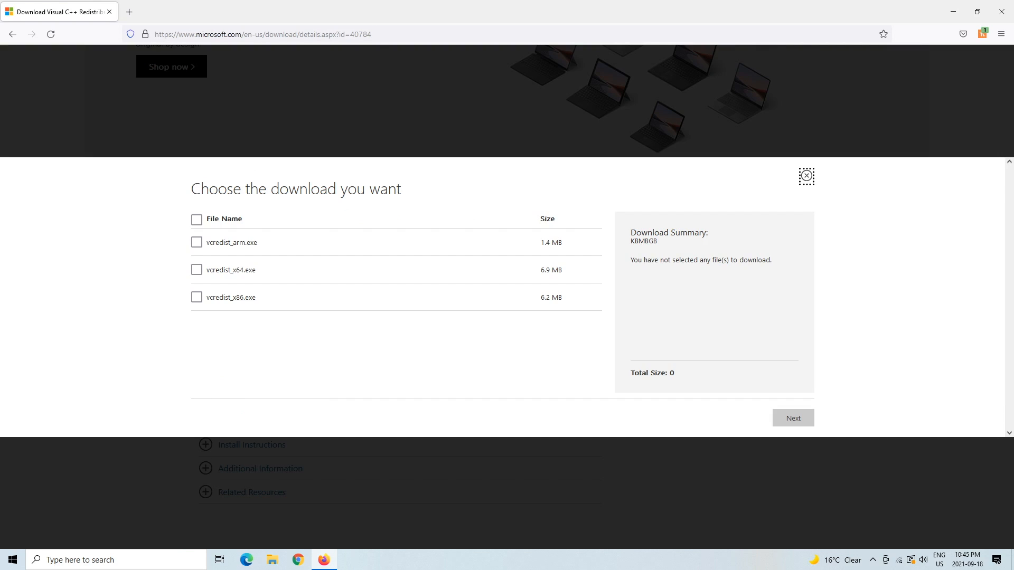
- Select vcredist_x64.exe and proceed to the thank-you download page
double_click(231, 270)
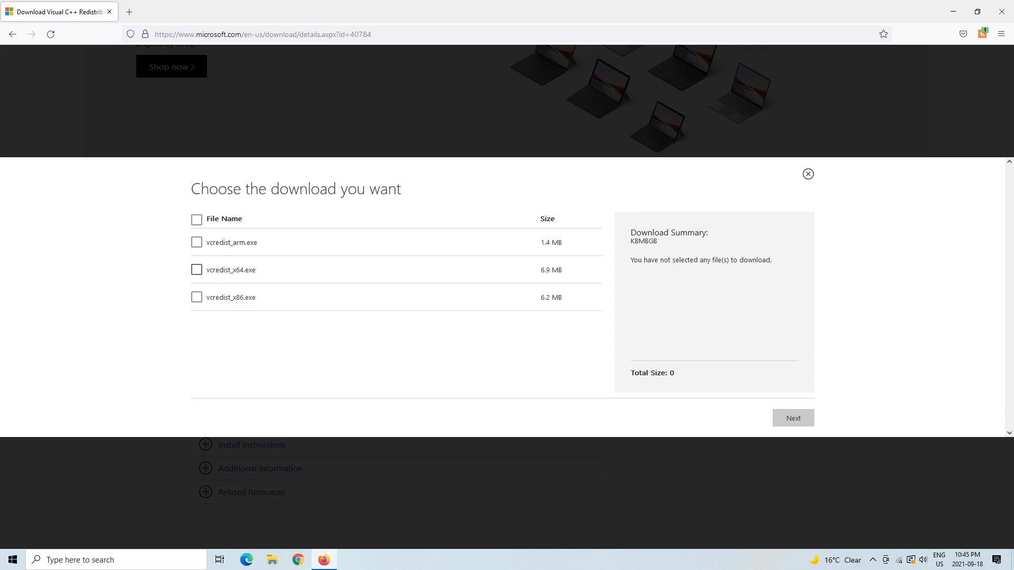
left_click(196, 270)
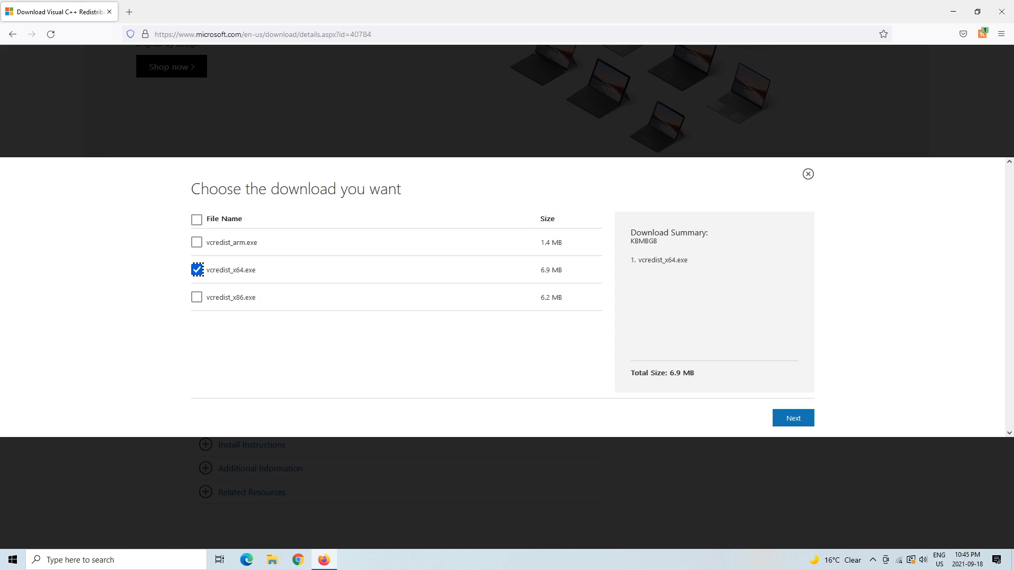
left_click(792, 418)
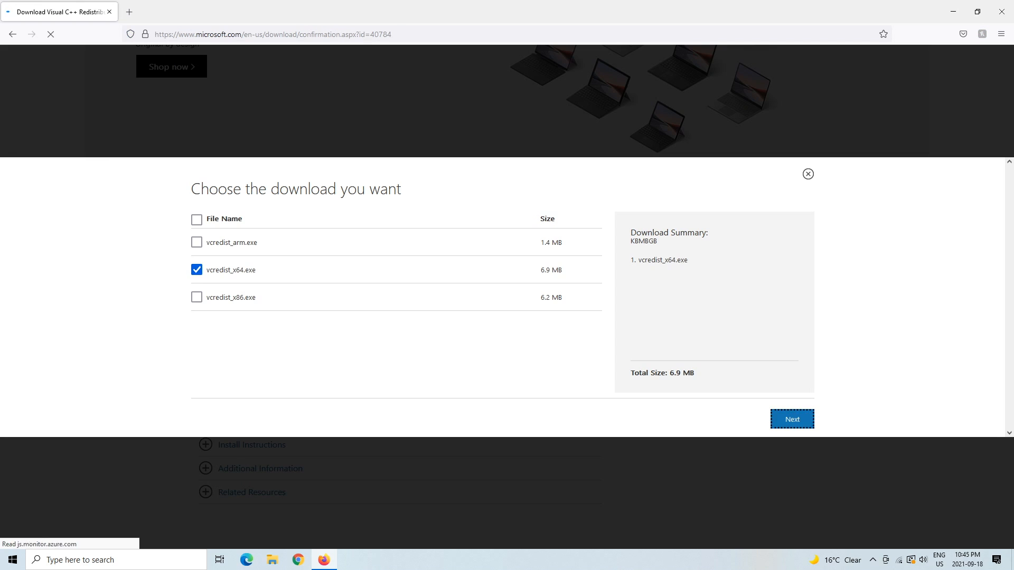
left_click(791, 419)
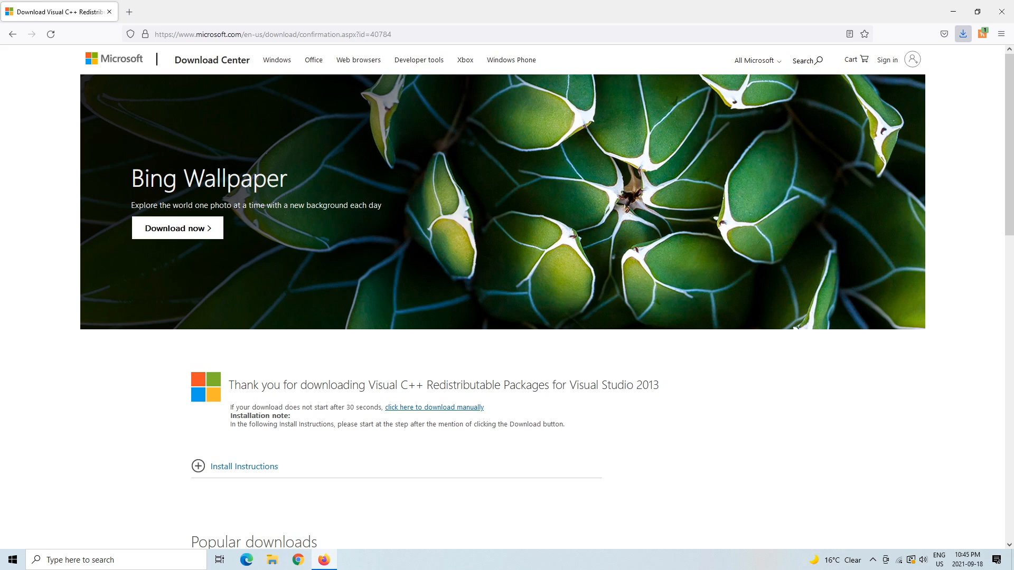
- Run vcredist_x64(1).exe from the Firefox Downloads panel
left_click(962, 34)
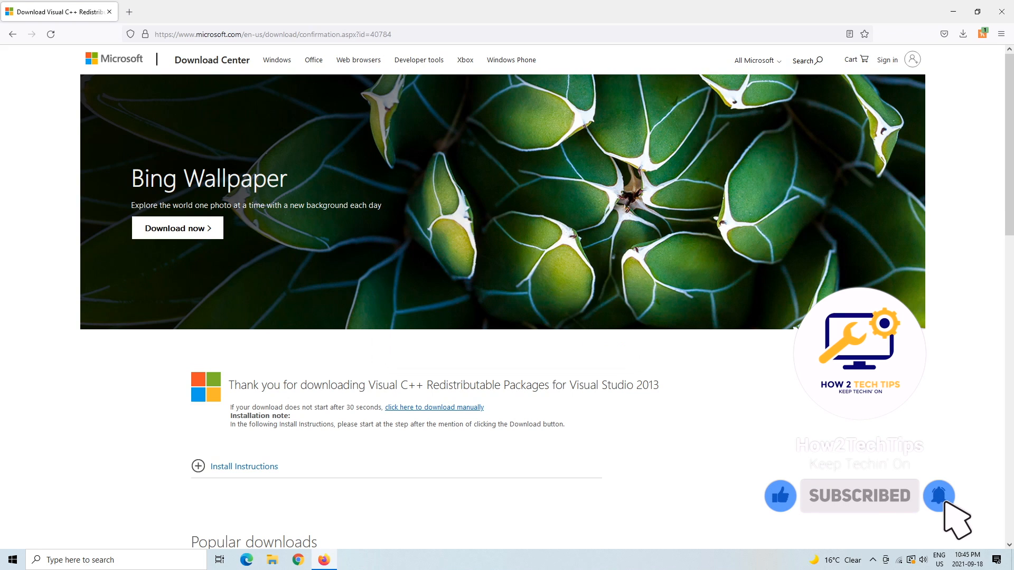
left_click(963, 33)
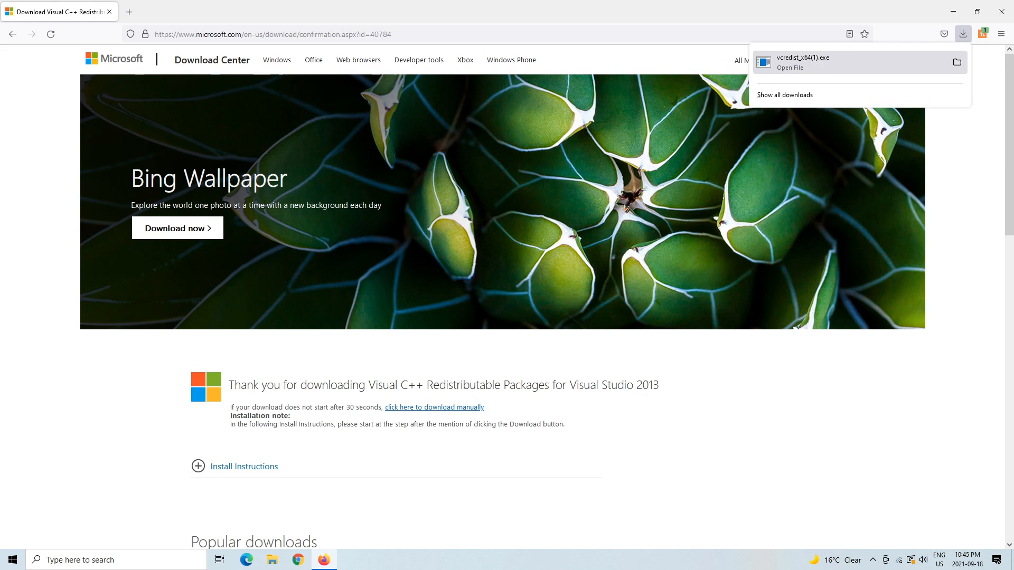
left_click(790, 67)
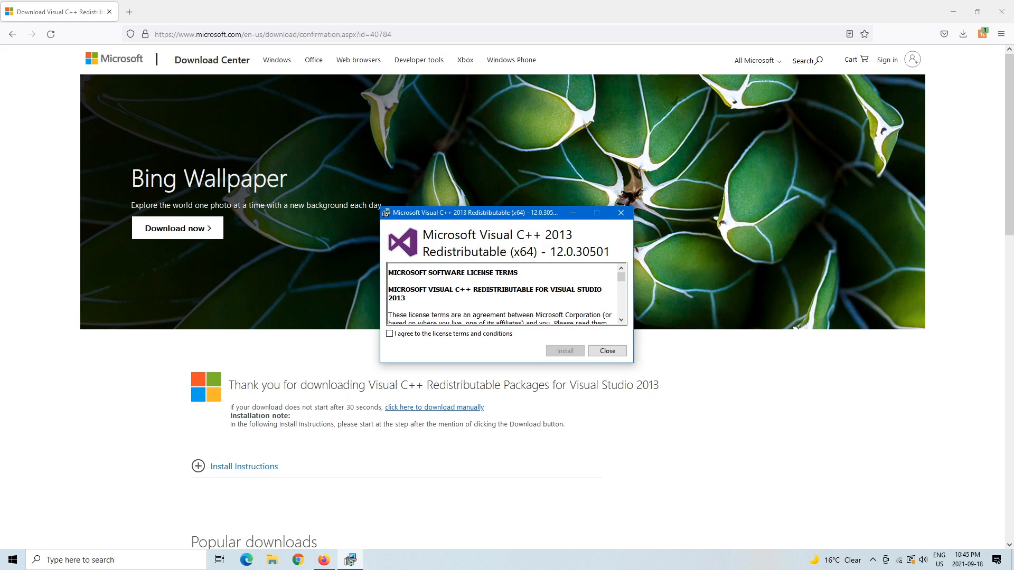
- Accept the license terms, install the x64 redistributable, and close the setup window
left_click(389, 334)
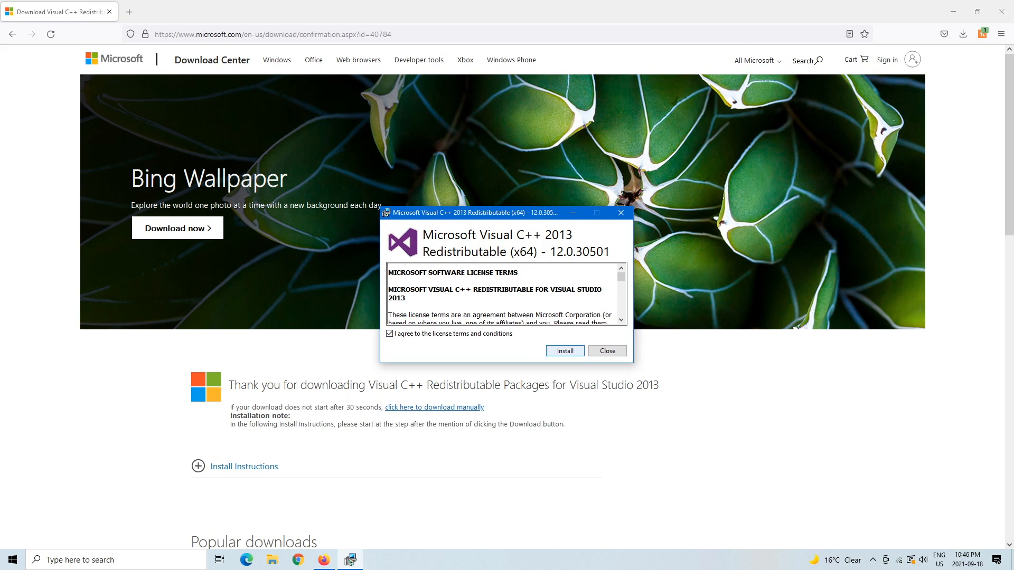
left_click(563, 350)
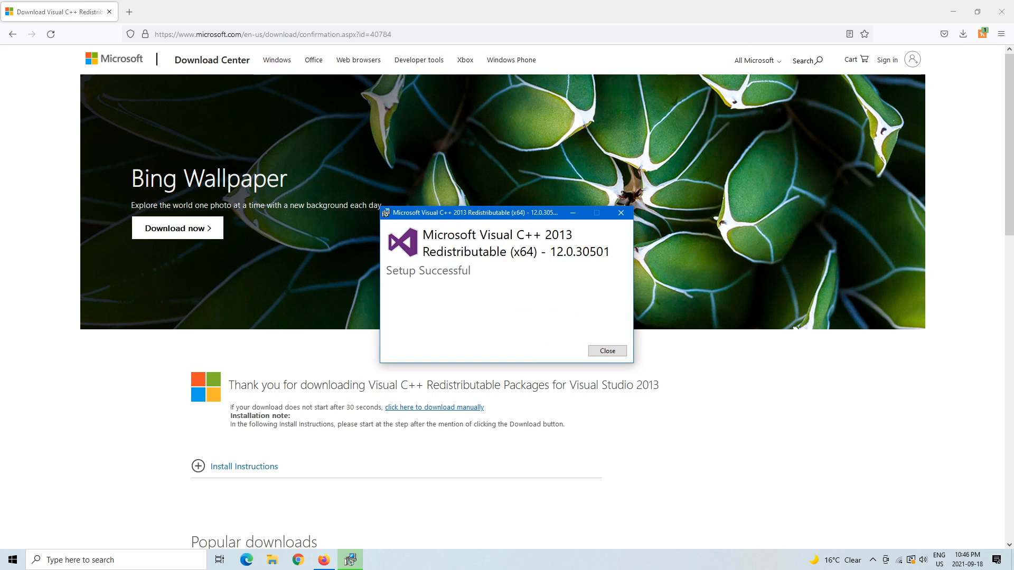
mouse_move(606, 351)
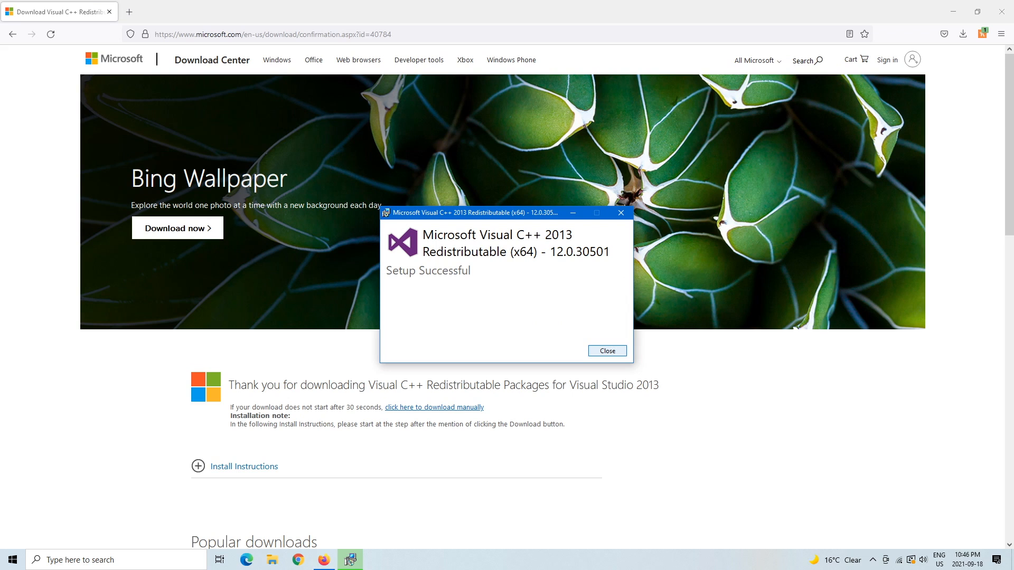
left_click(605, 350)
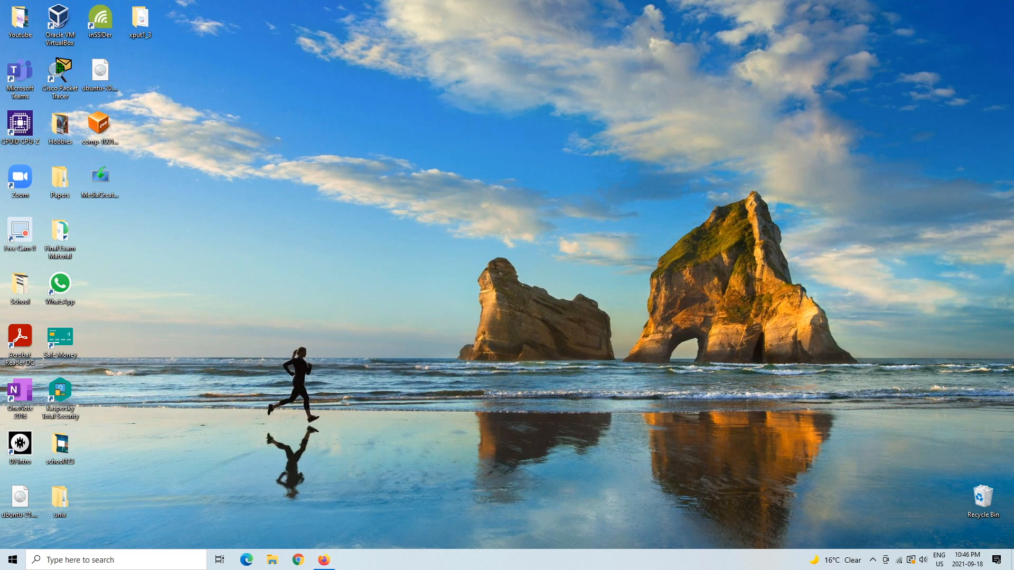
mouse_move(11, 559)
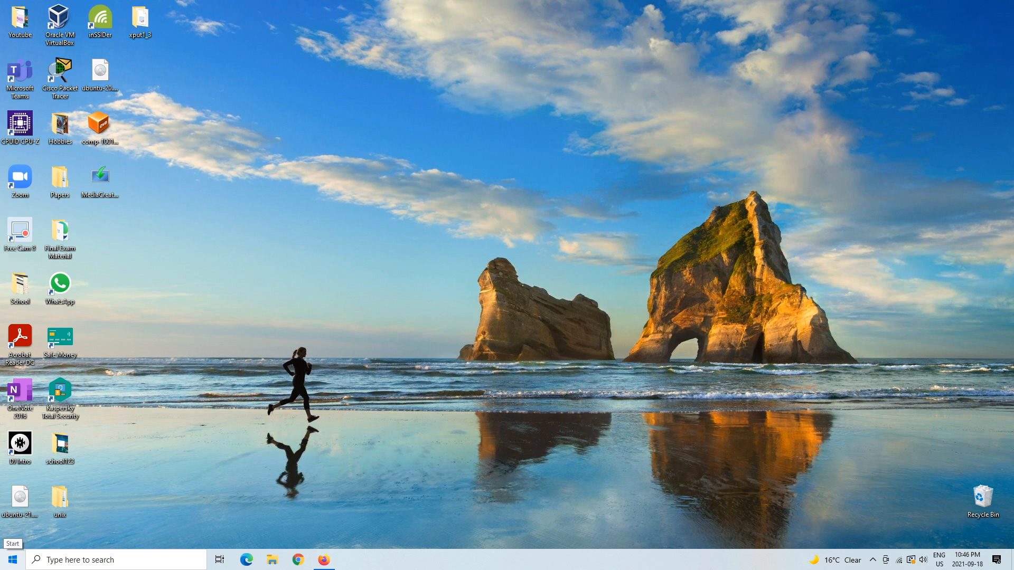
- Open Apps & features through a Start menu search
left_click(11, 559)
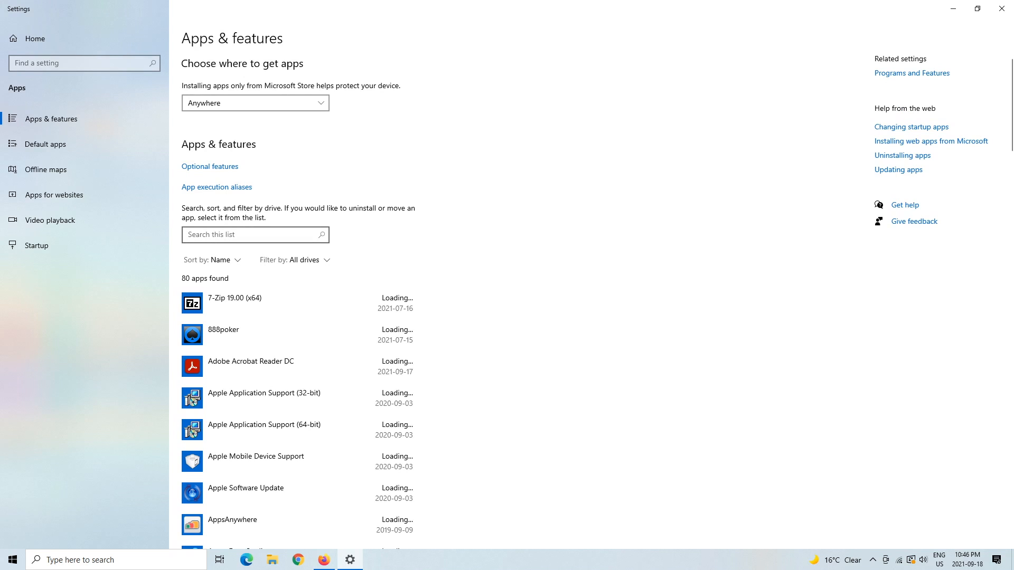
- Filter installed apps by 'c++', inspect the Visual C++ 2013 x64 entry, and close Settings
type("c++")
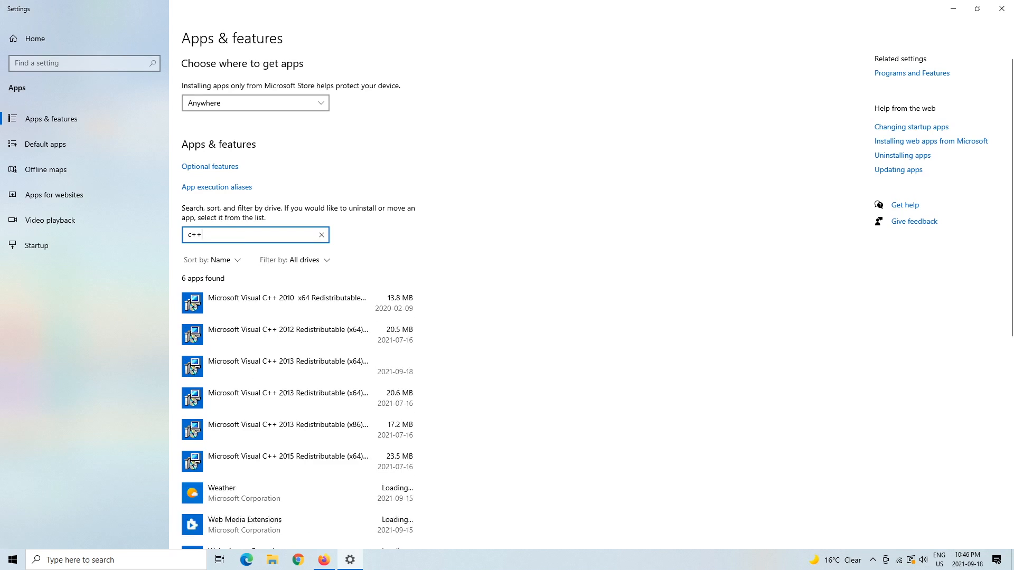
left_click(291, 429)
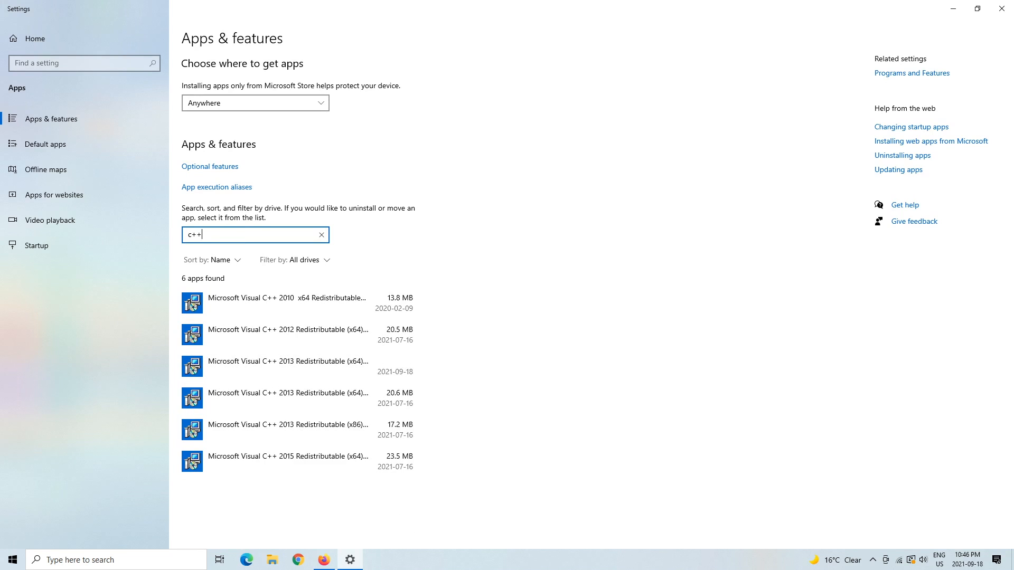
mouse_move(288, 430)
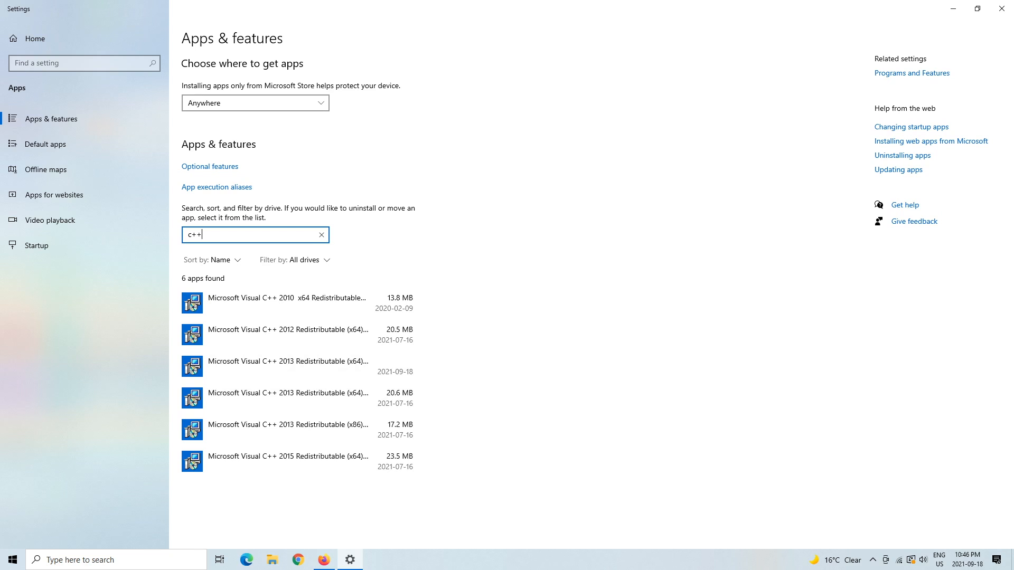
left_click(297, 398)
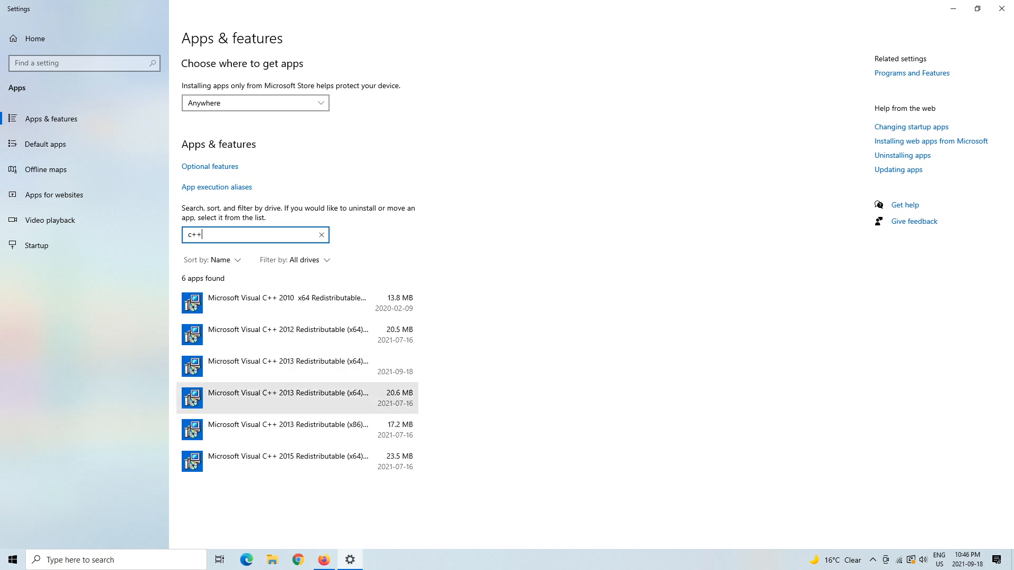
left_click(297, 429)
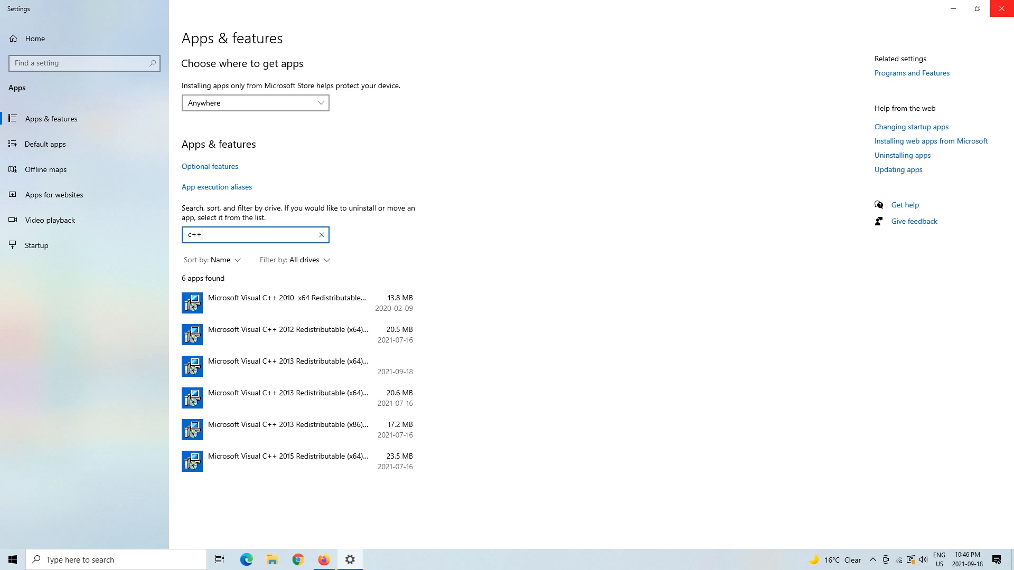
left_click(296, 334)
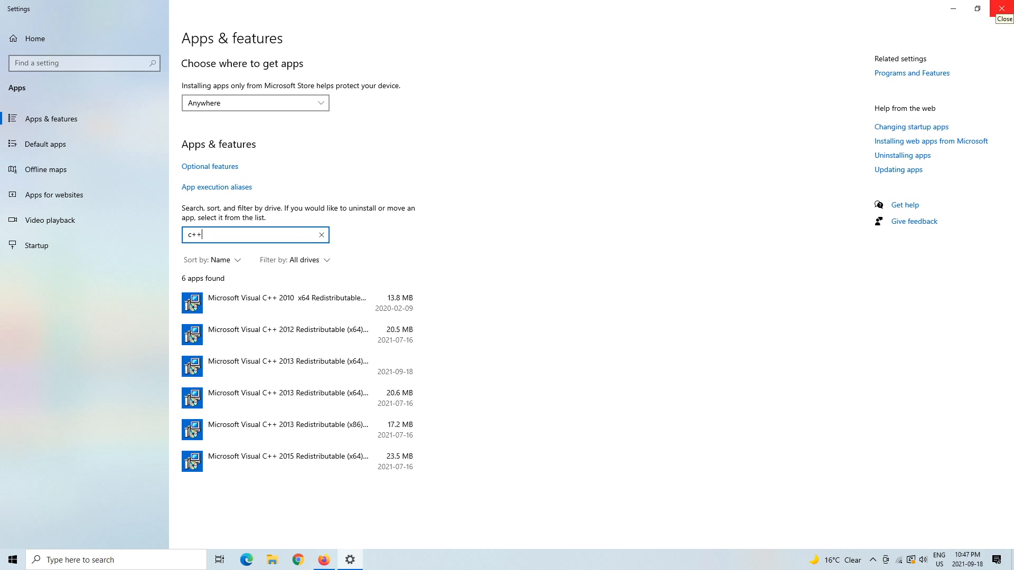
left_click(1004, 8)
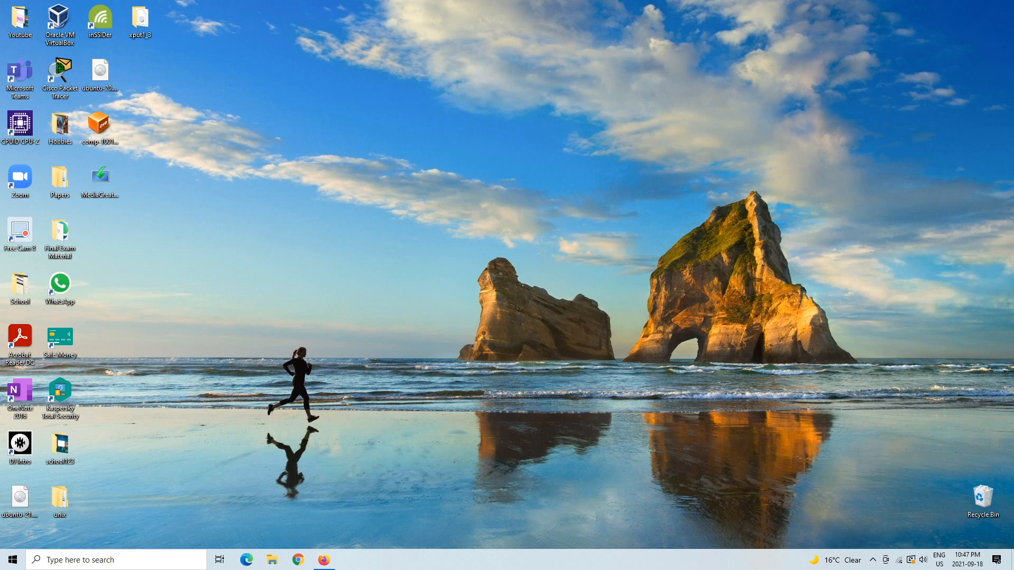
- Reopen the Visual C++ installer showing Modify Setup, after searching 'add and remove' and 'c++'
left_click(323, 559)
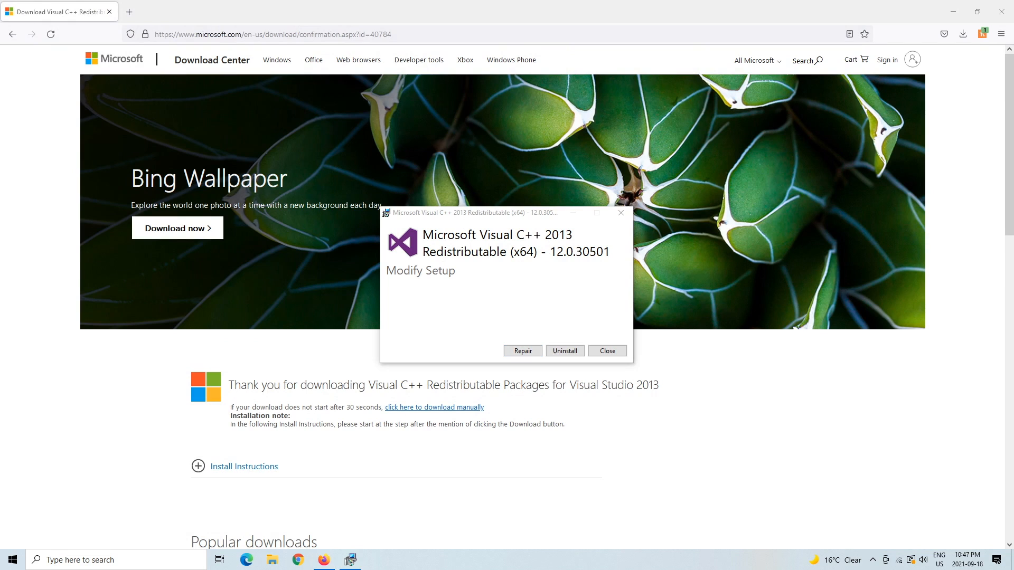
type("ad")
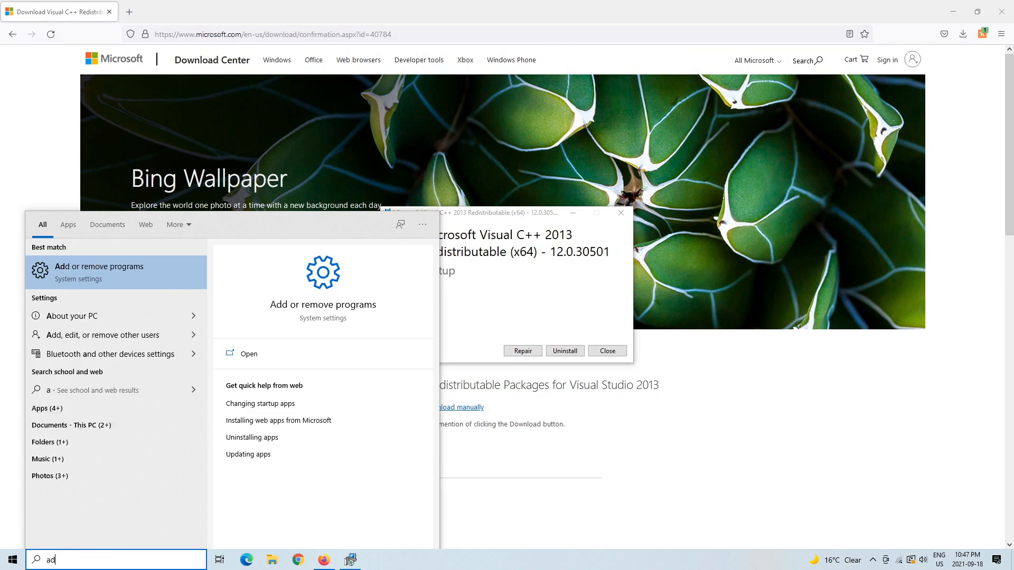
type("dd and remove")
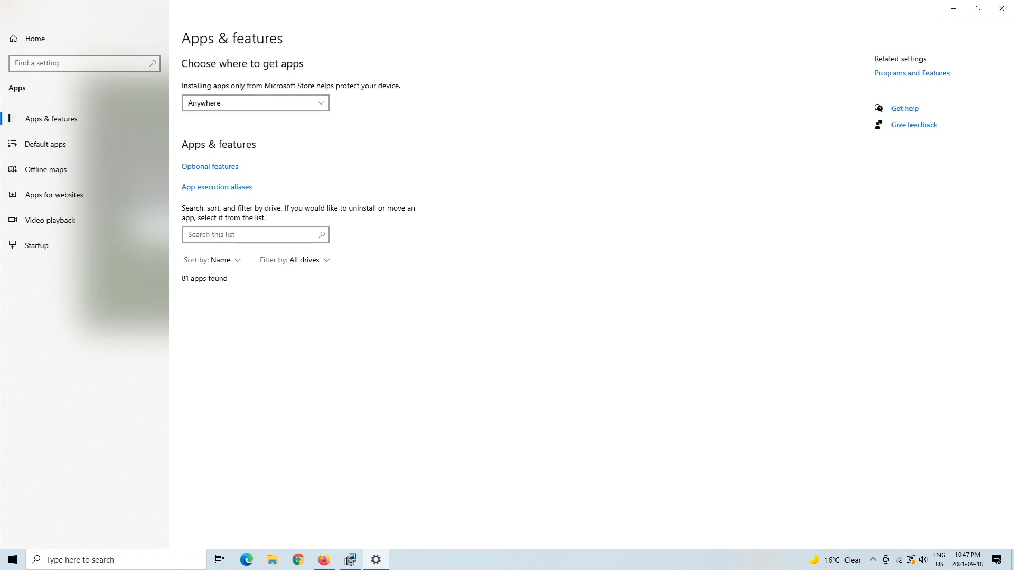
type("c++")
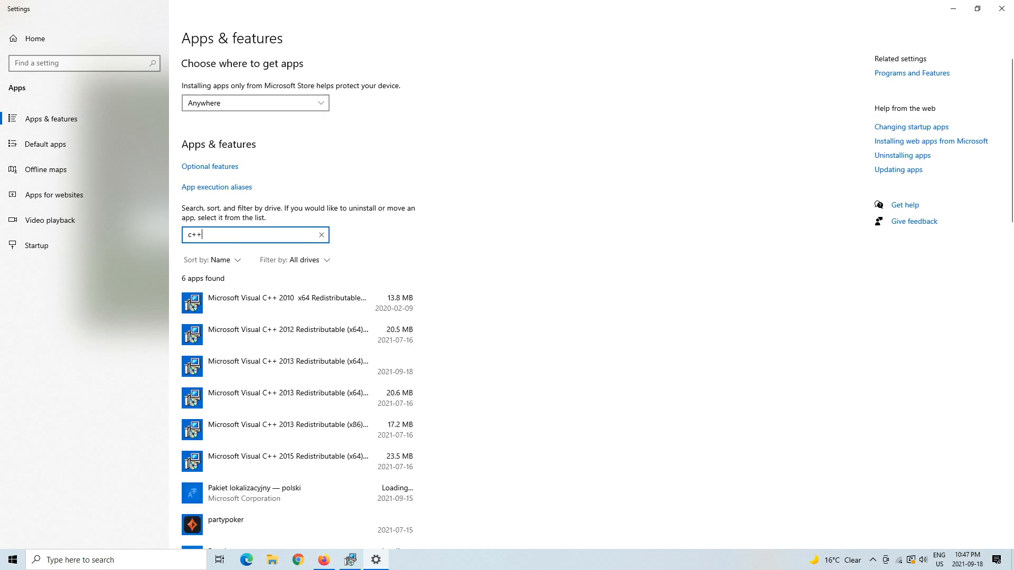
left_click(297, 397)
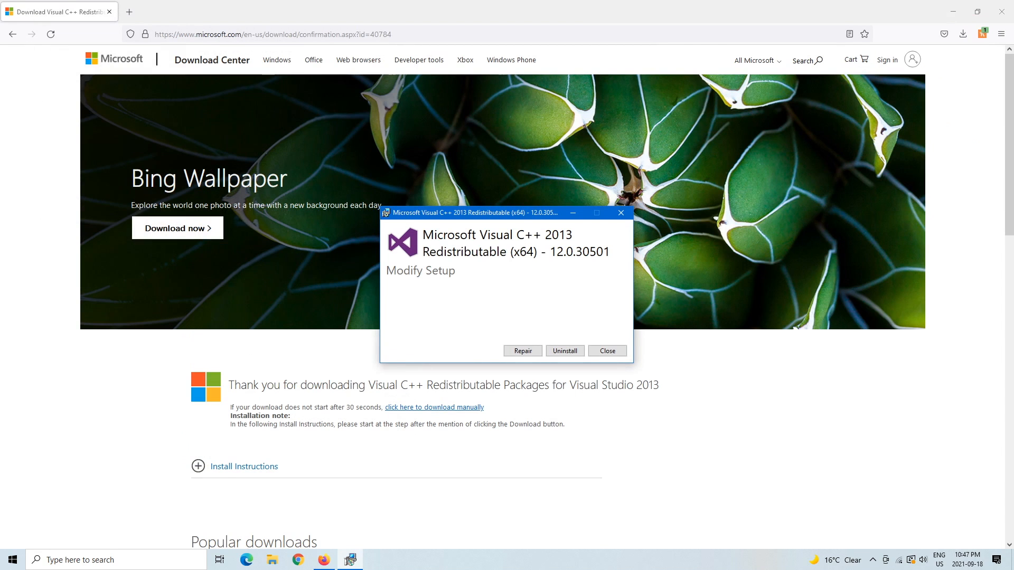
- Close the Visual C++ 2013 Modify Setup window and confirm cancelling without changes
left_click(605, 350)
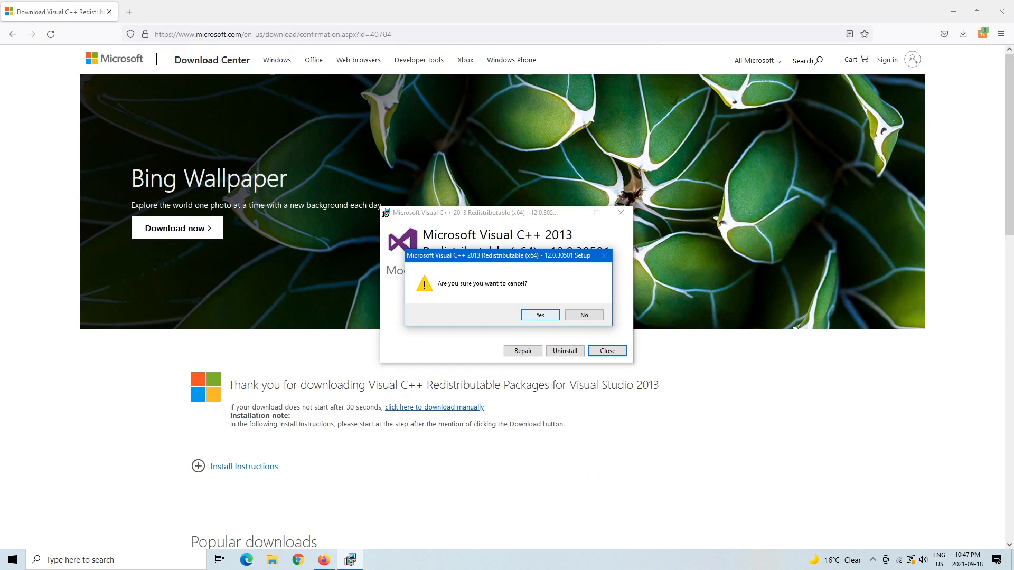
left_click(539, 315)
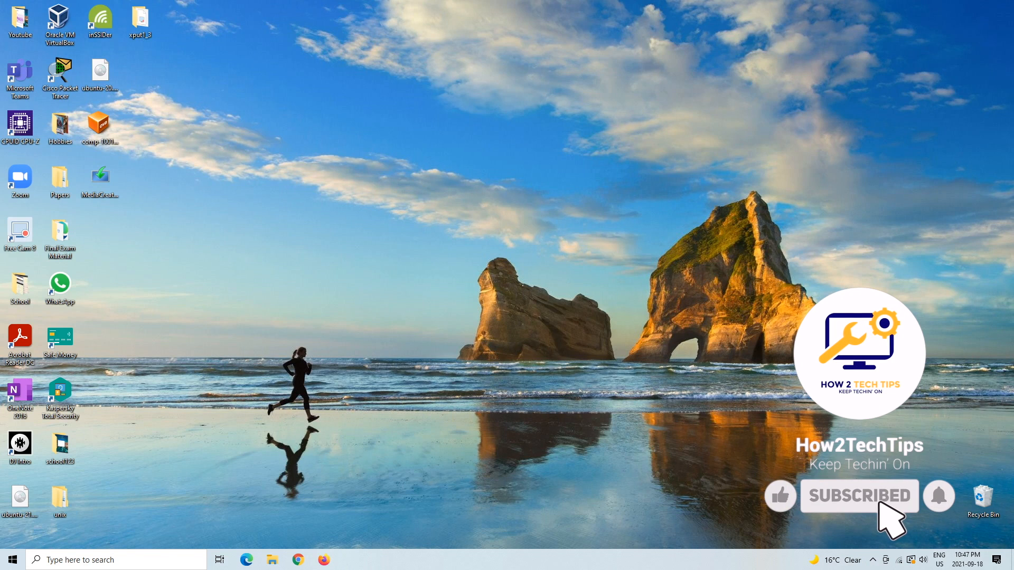
left_click(779, 495)
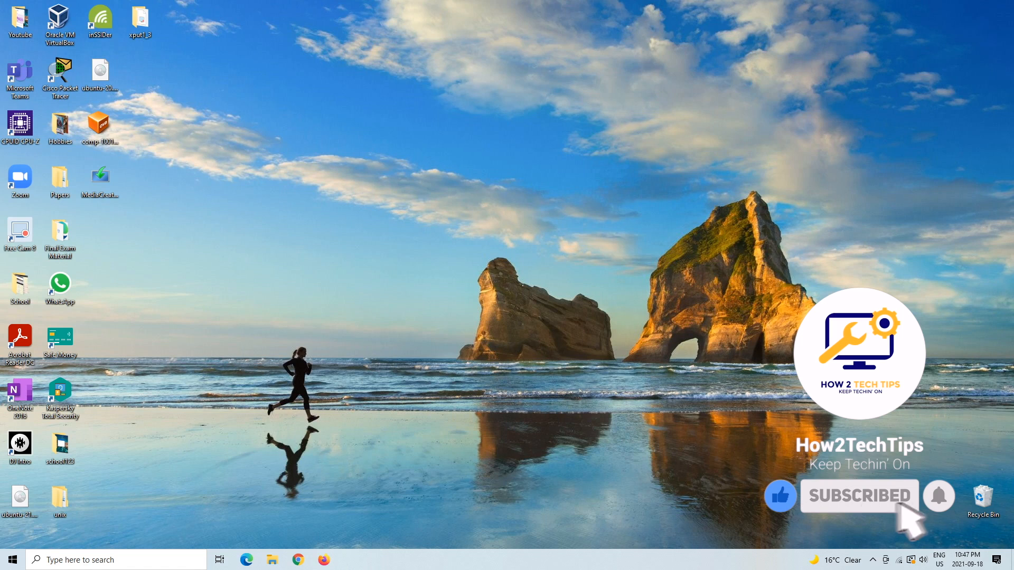